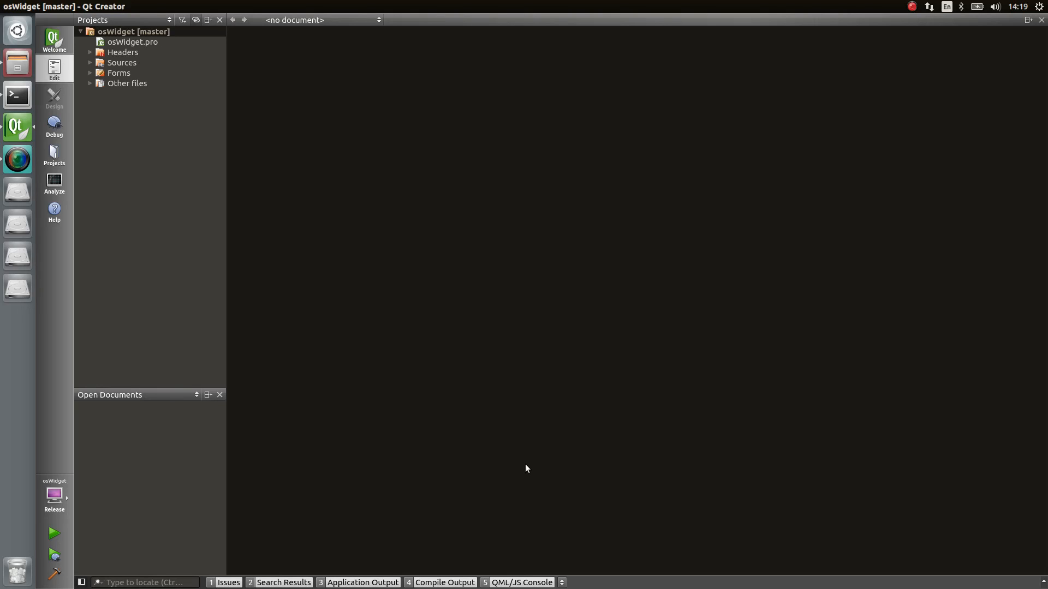
mouse_move(354, 568)
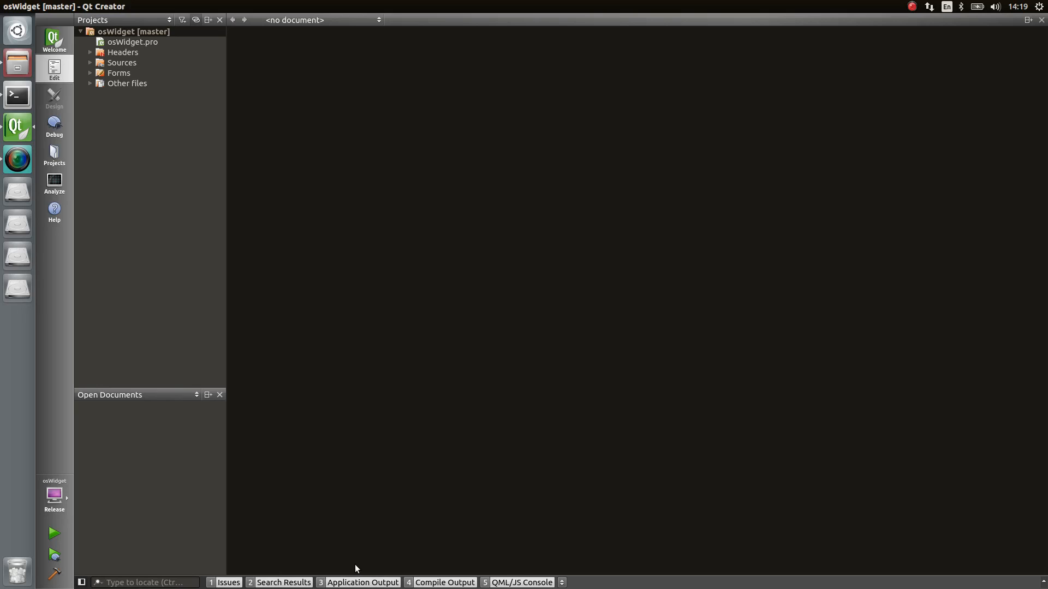
mouse_move(344, 452)
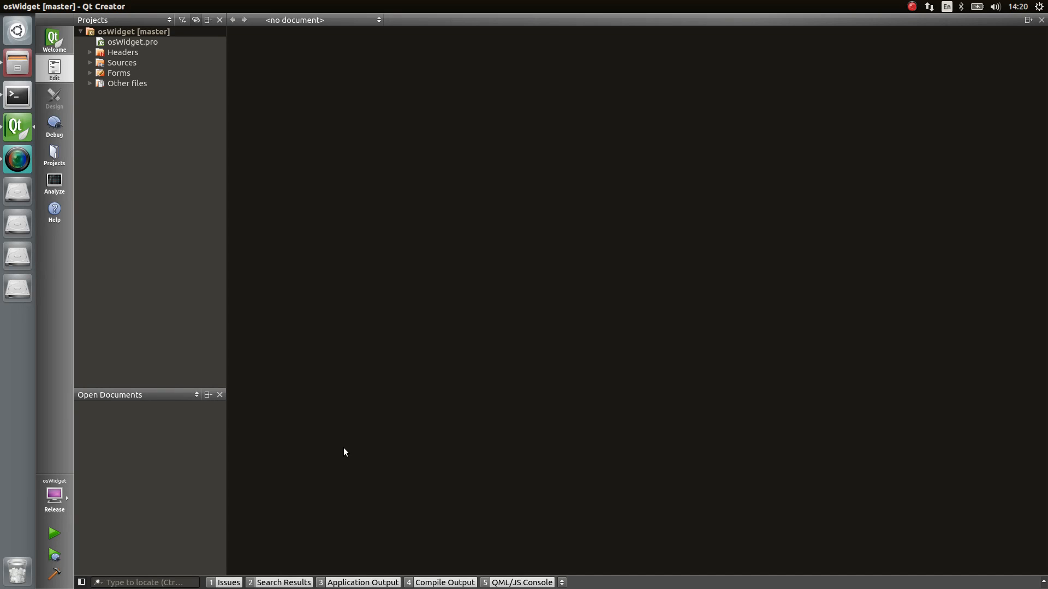
mouse_move(164, 165)
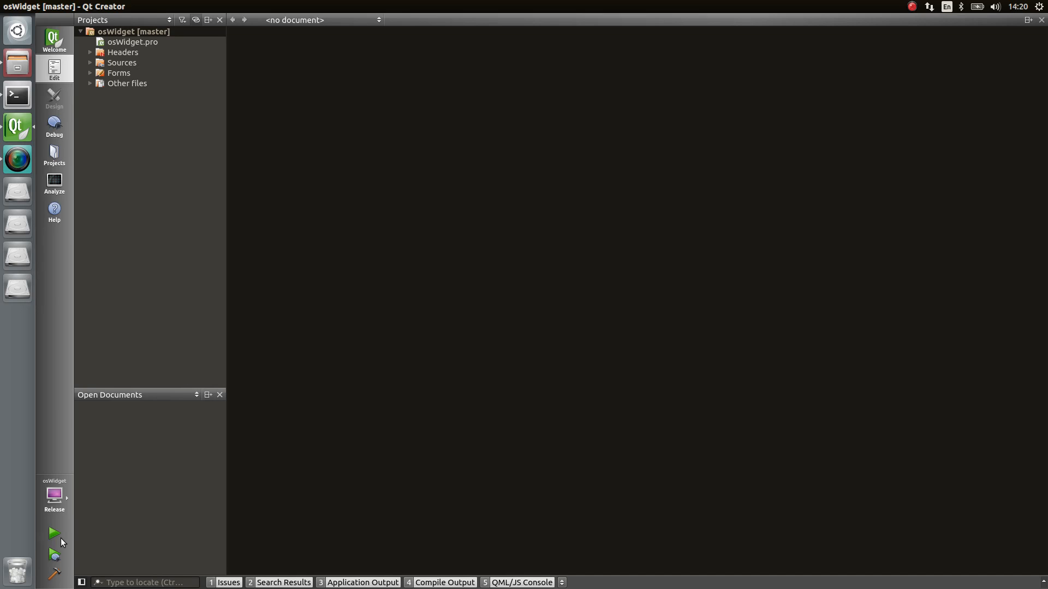
- Build and run osWidget so nine cores are graphed above a 10% load bar
click(54, 533)
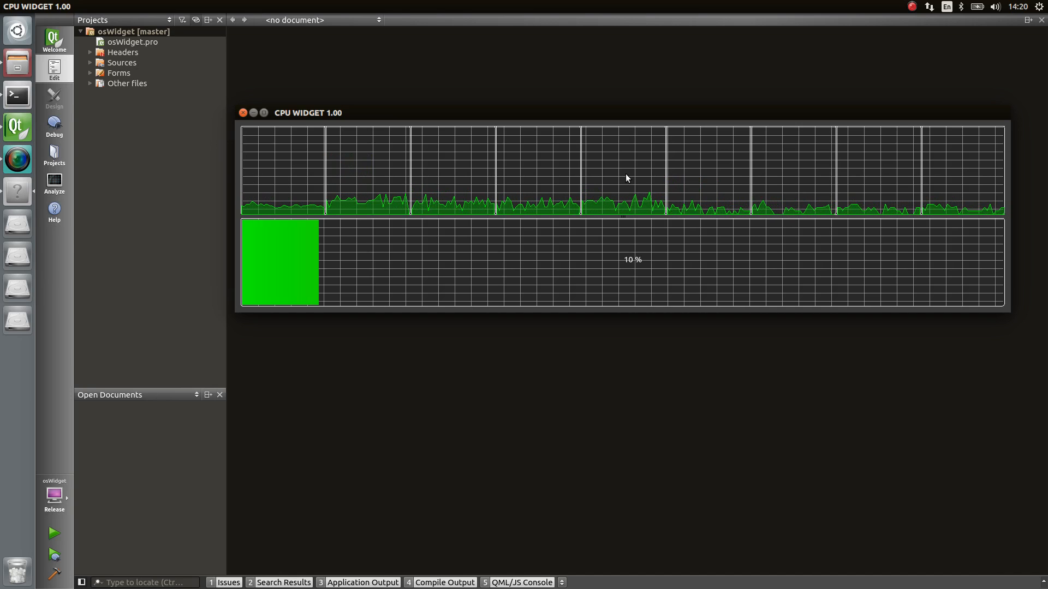
mouse_move(310, 262)
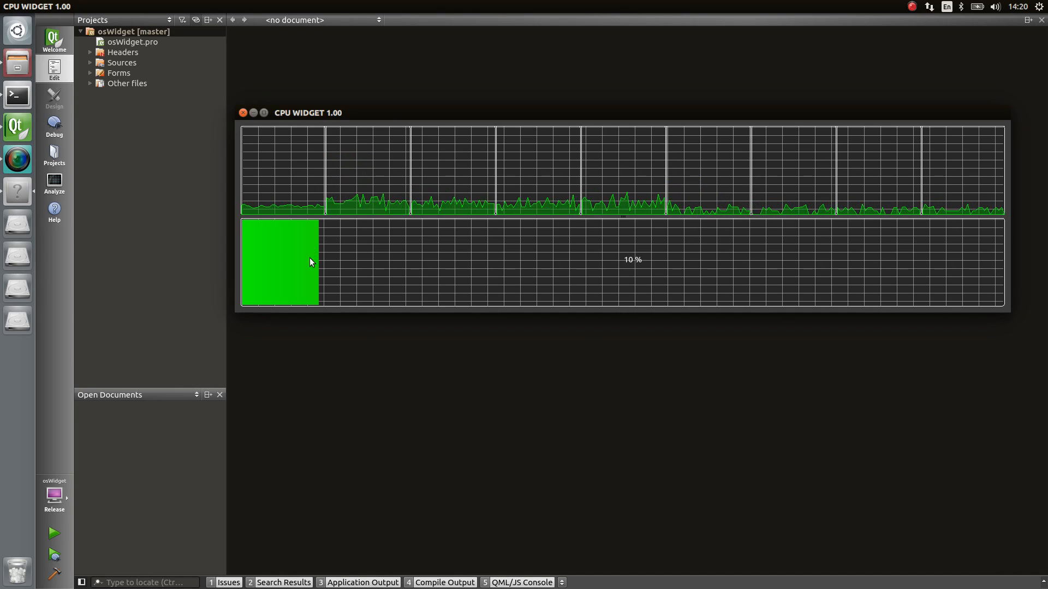
mouse_move(292, 266)
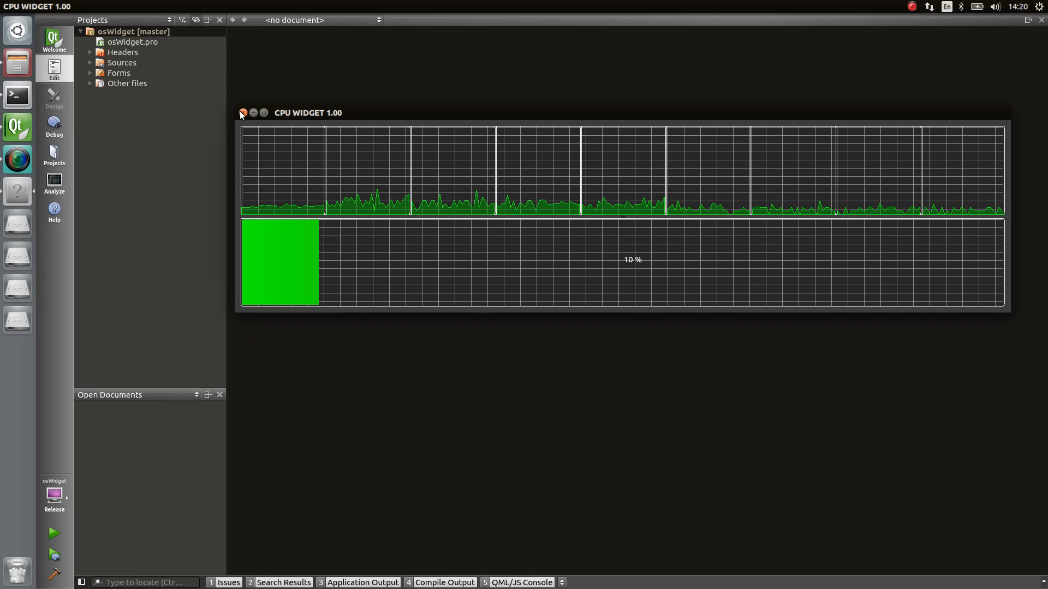
- Close the CPU WIDGET window and expand Sources > widgets in the project tree
click(242, 113)
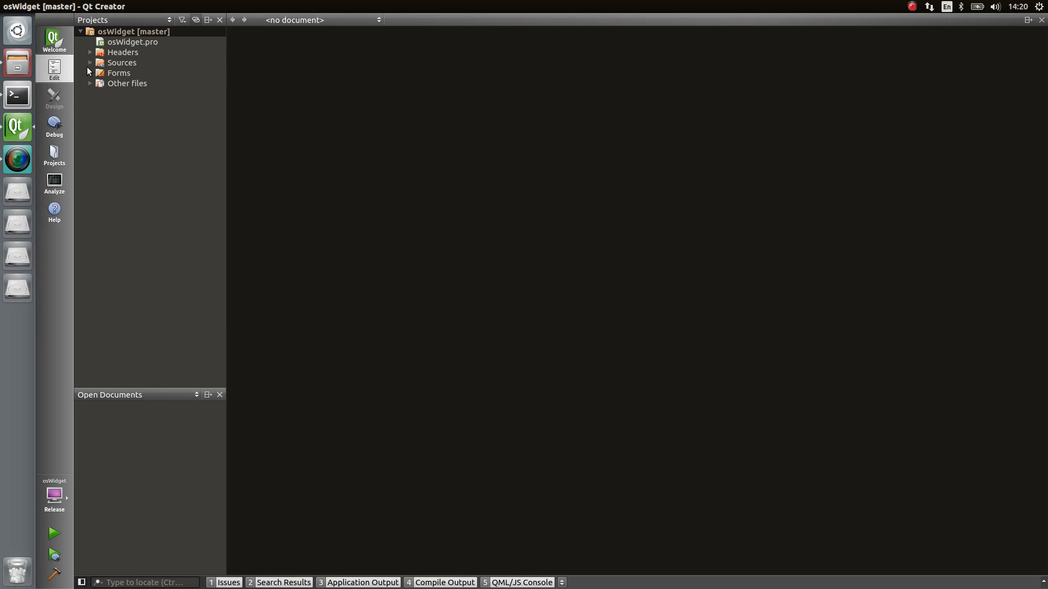
click(90, 62)
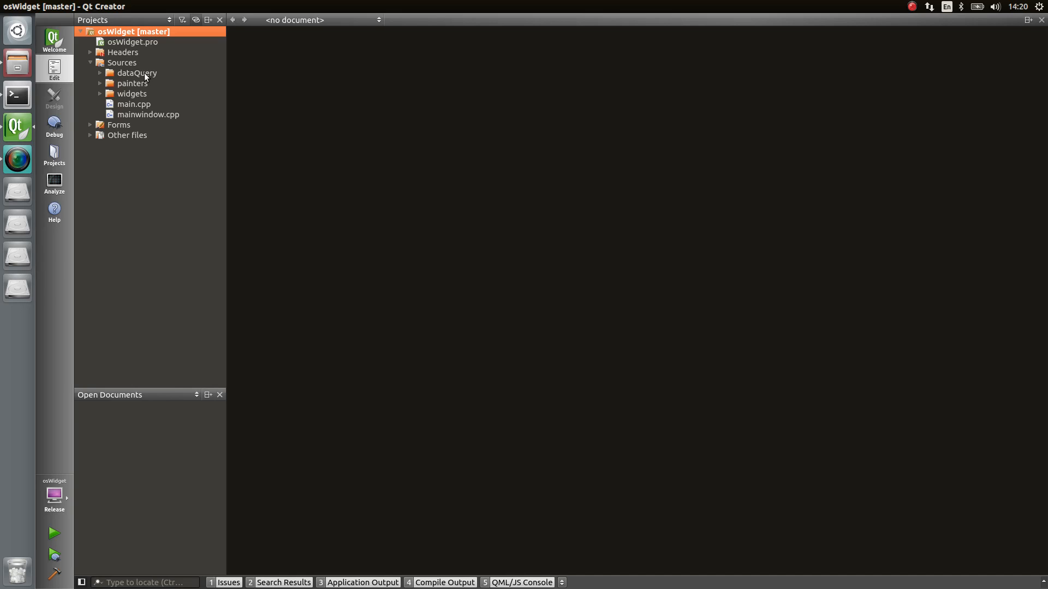
mouse_move(139, 74)
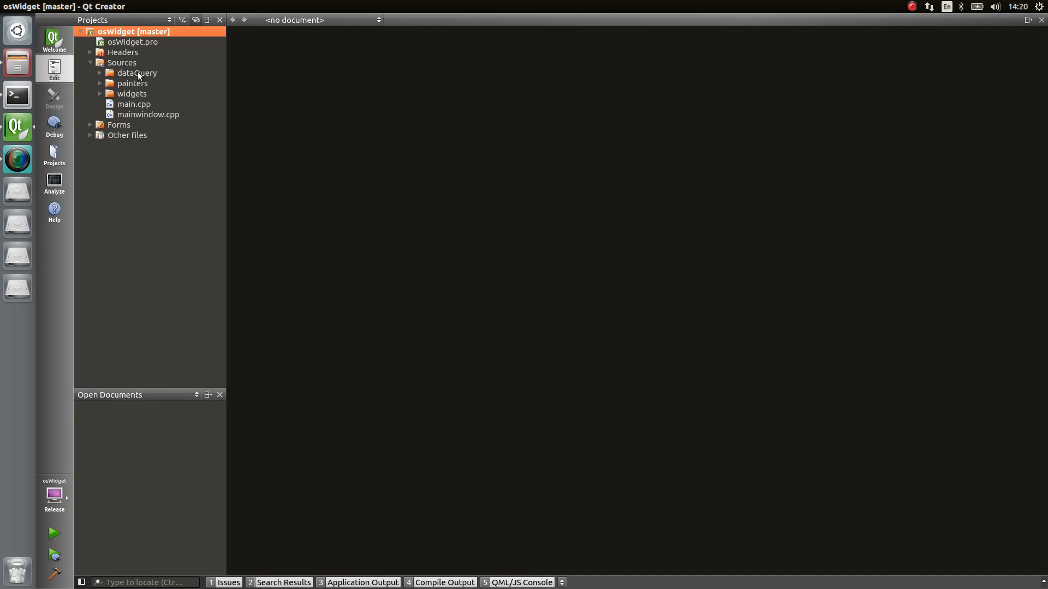
mouse_move(140, 93)
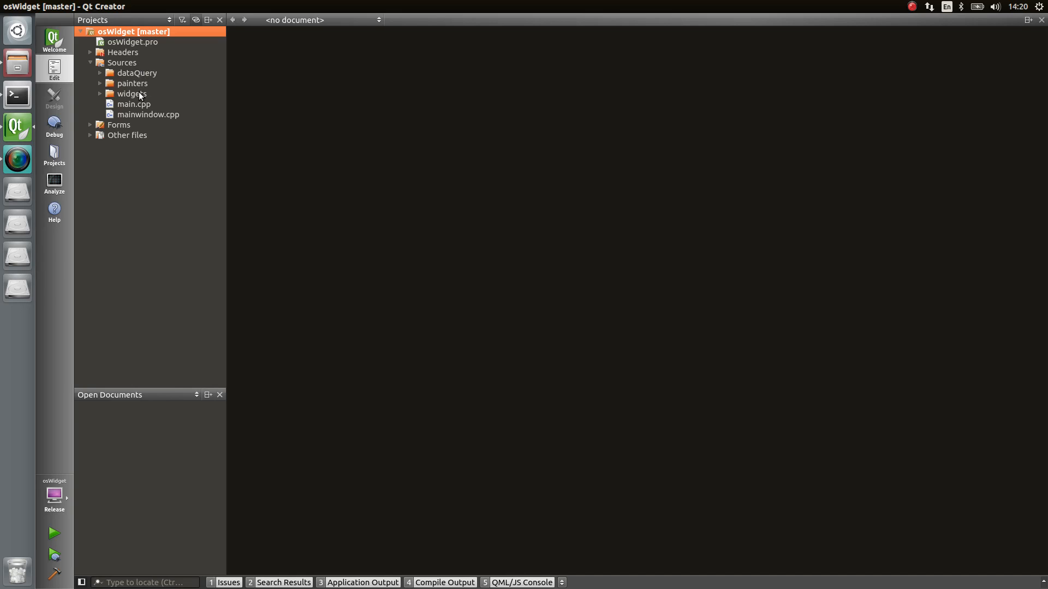
click(99, 93)
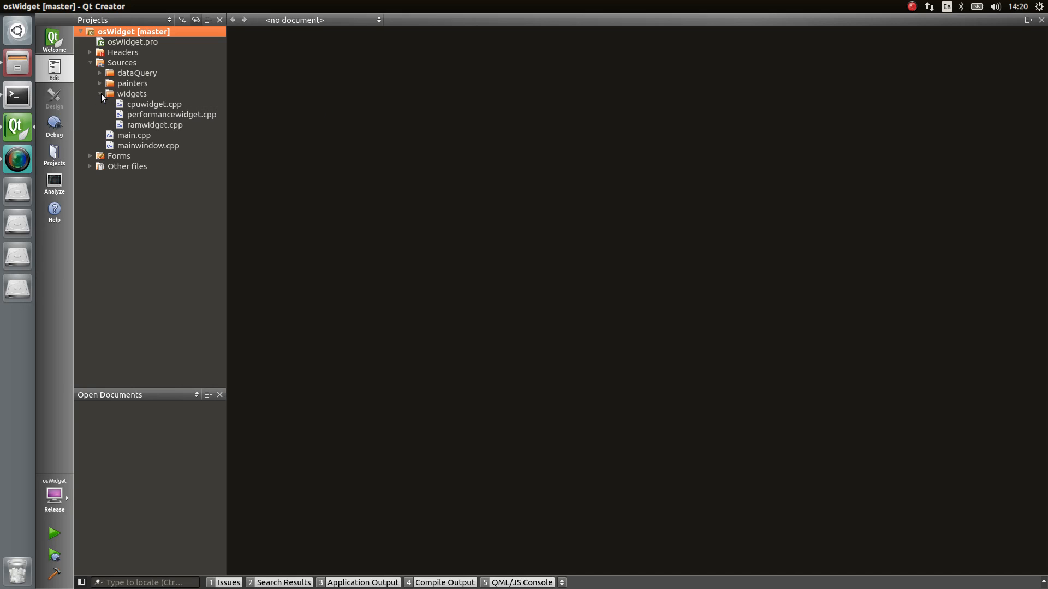
mouse_move(144, 114)
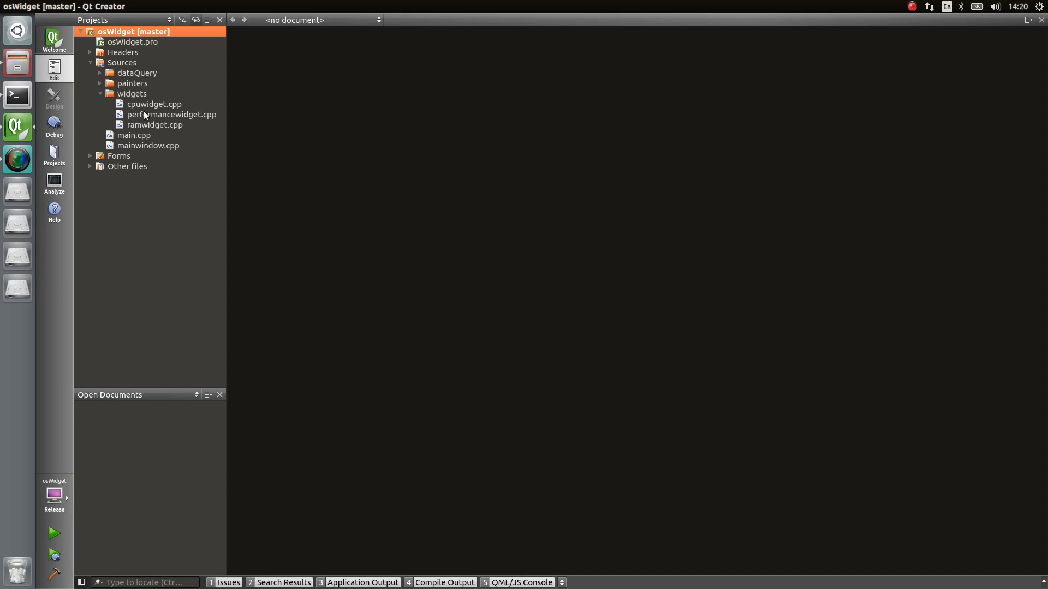
mouse_move(170, 114)
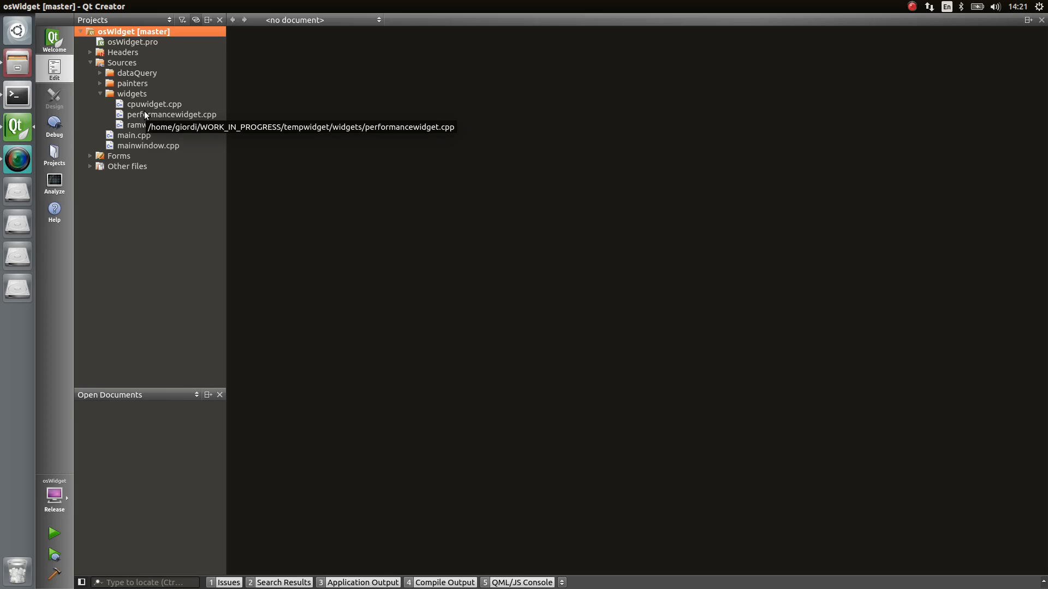
mouse_move(360, 372)
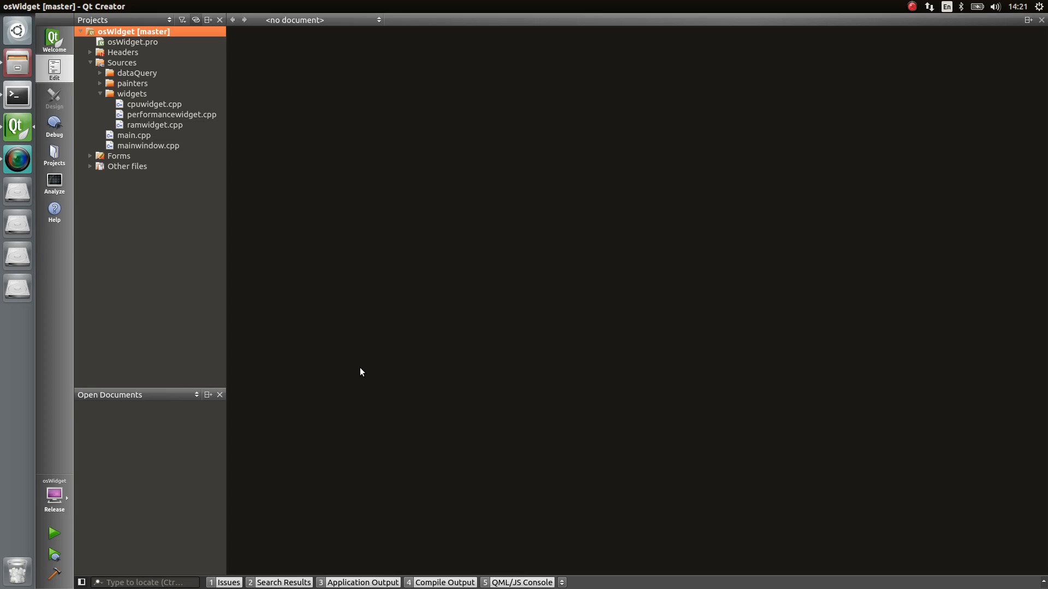
mouse_move(138, 115)
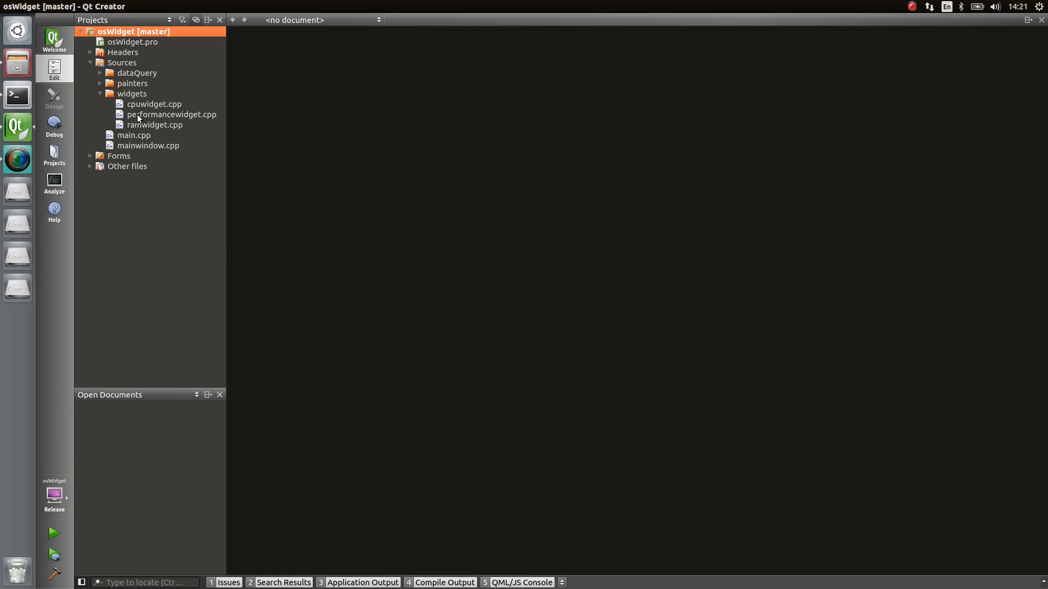
mouse_move(155, 125)
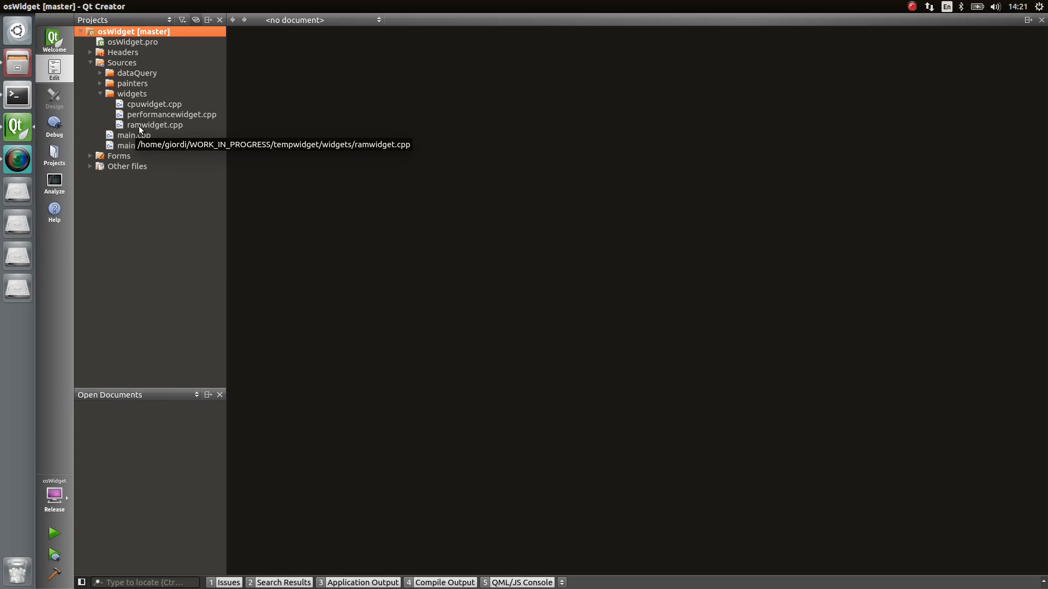
mouse_move(184, 129)
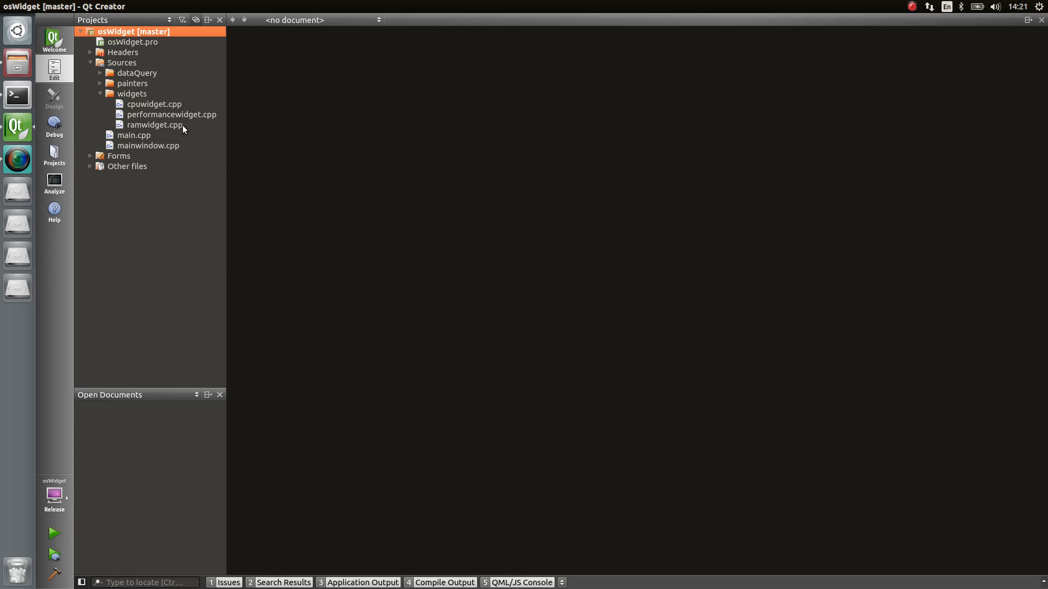
mouse_move(171, 114)
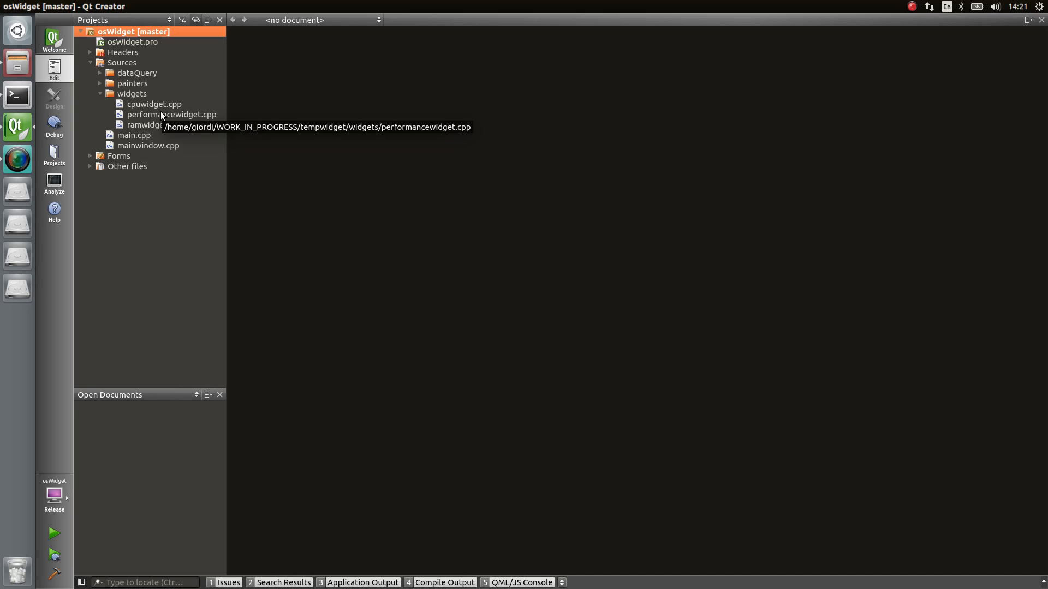
- Open performancewidget.cpp and expand the Headers > dataQuery folder
double_click(171, 114)
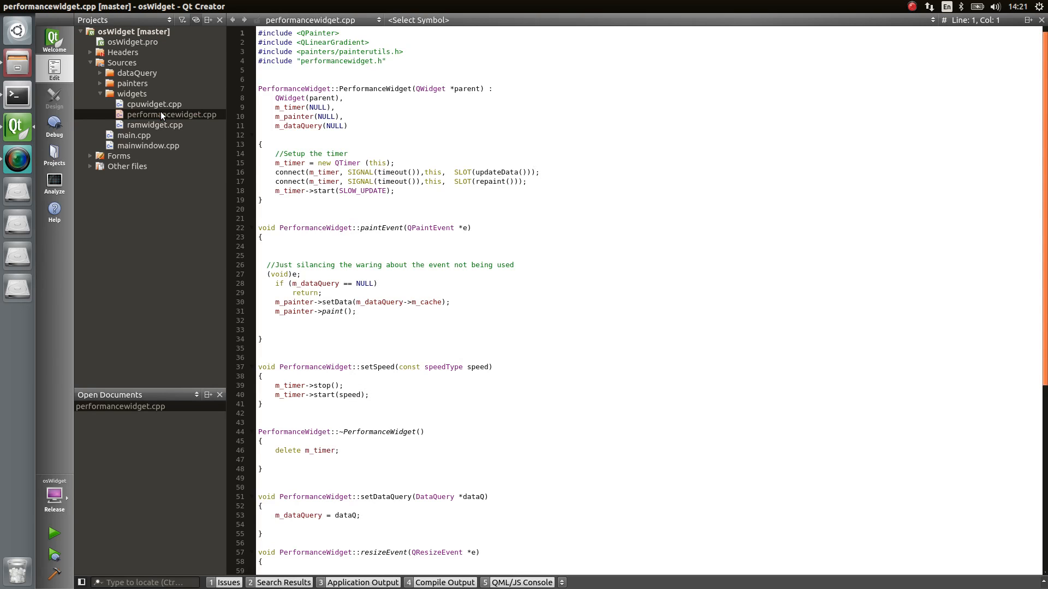
mouse_move(94, 99)
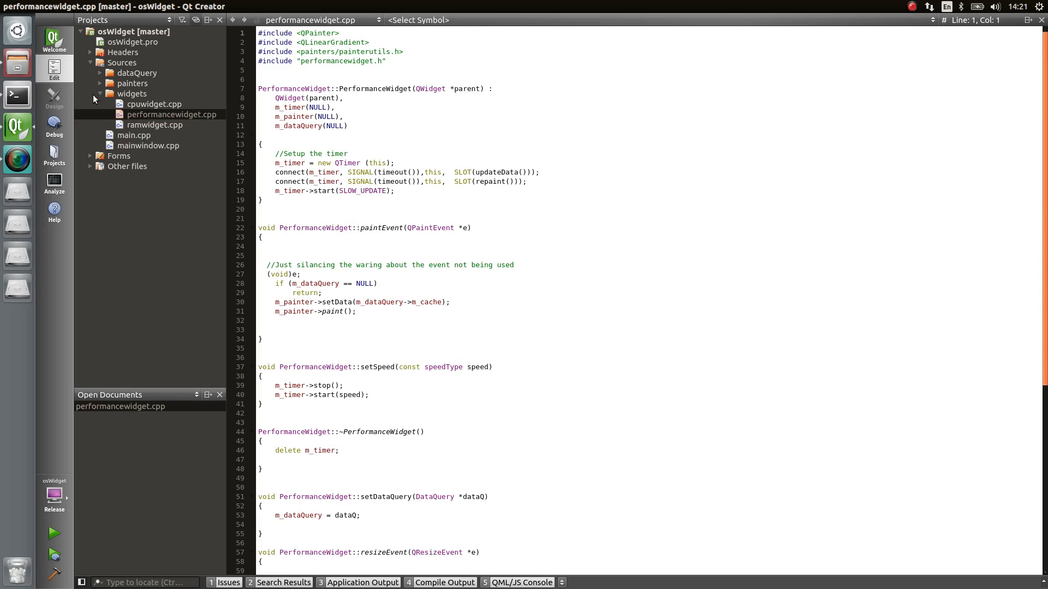
mouse_move(131, 94)
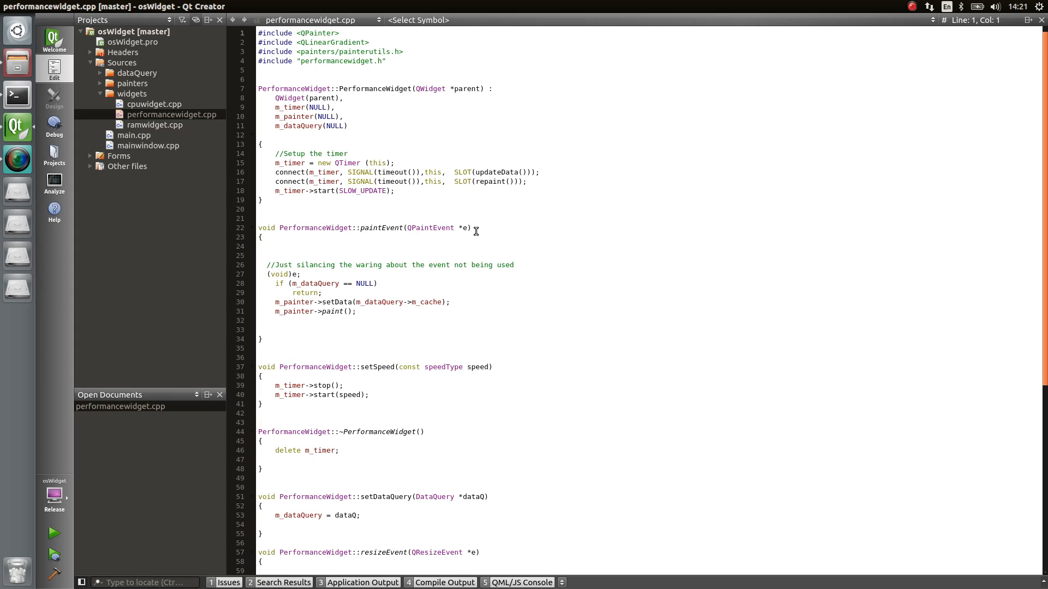
mouse_move(138, 72)
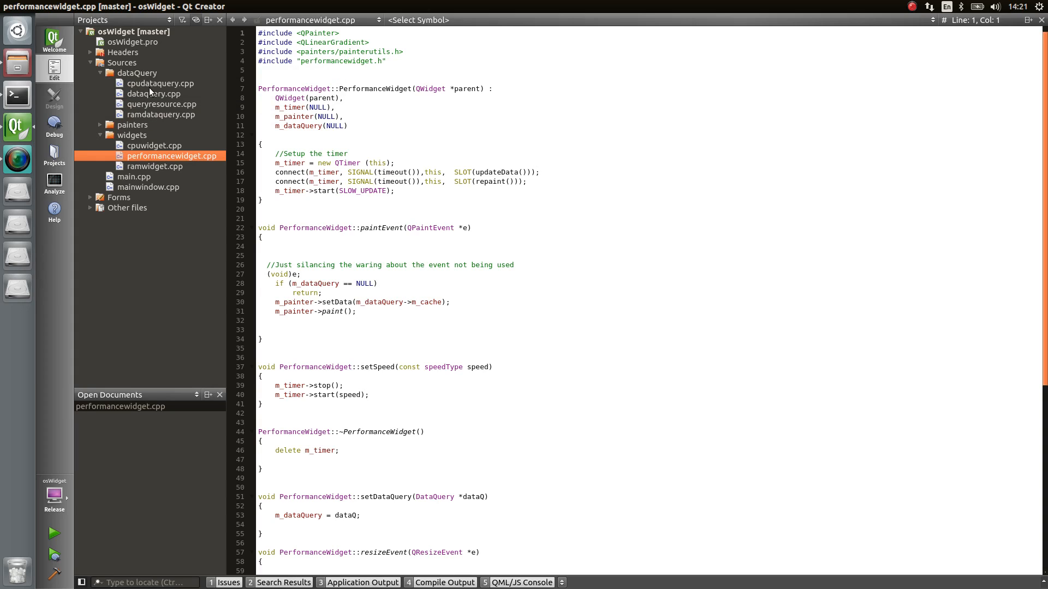
mouse_move(158, 83)
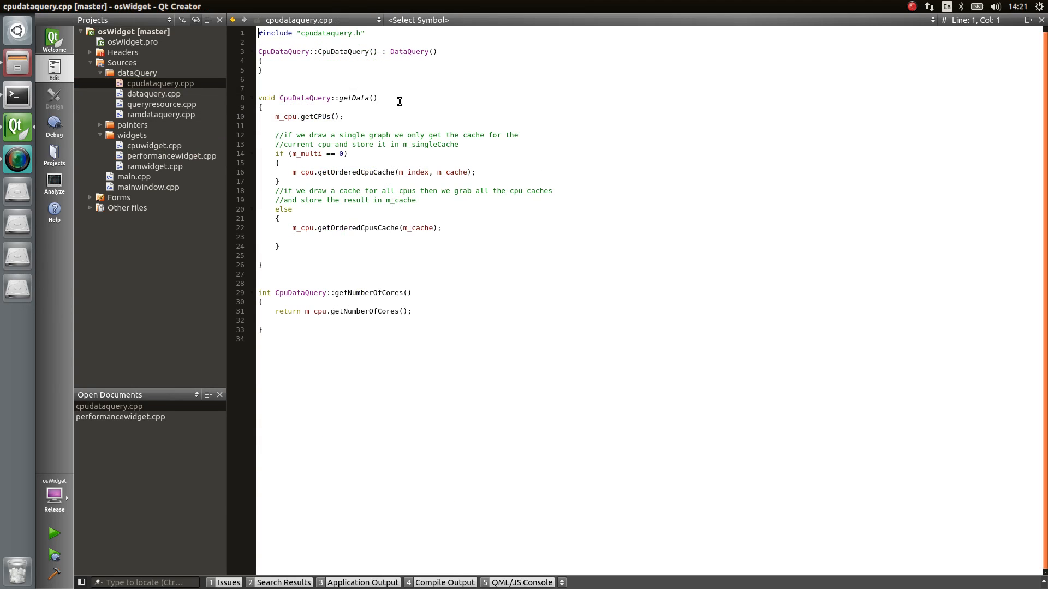
click(90, 52)
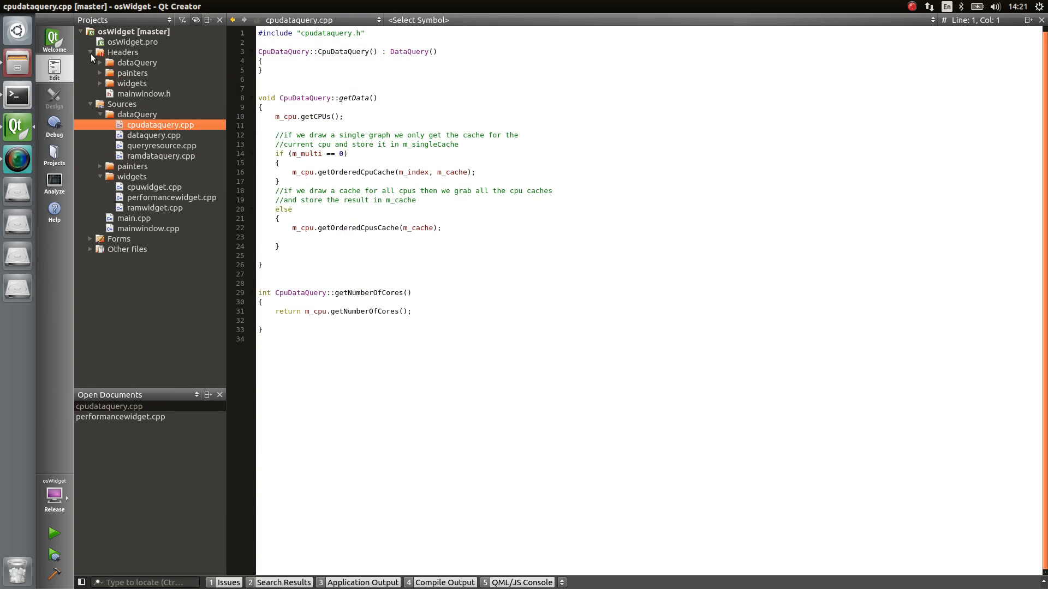
click(137, 63)
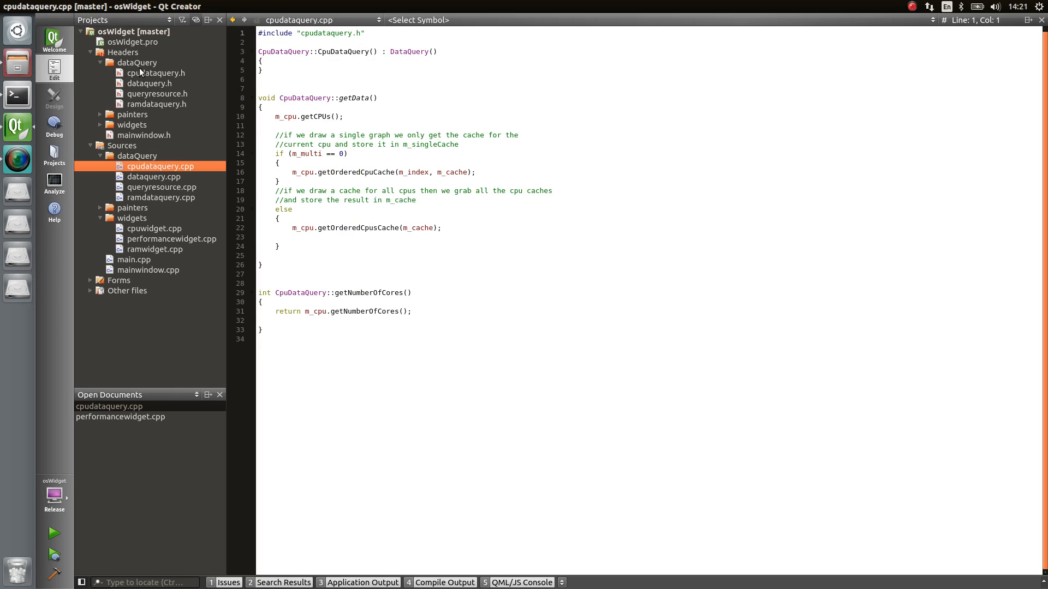
- Open cpudataquery.h and select the DataQuery base class name
click(156, 73)
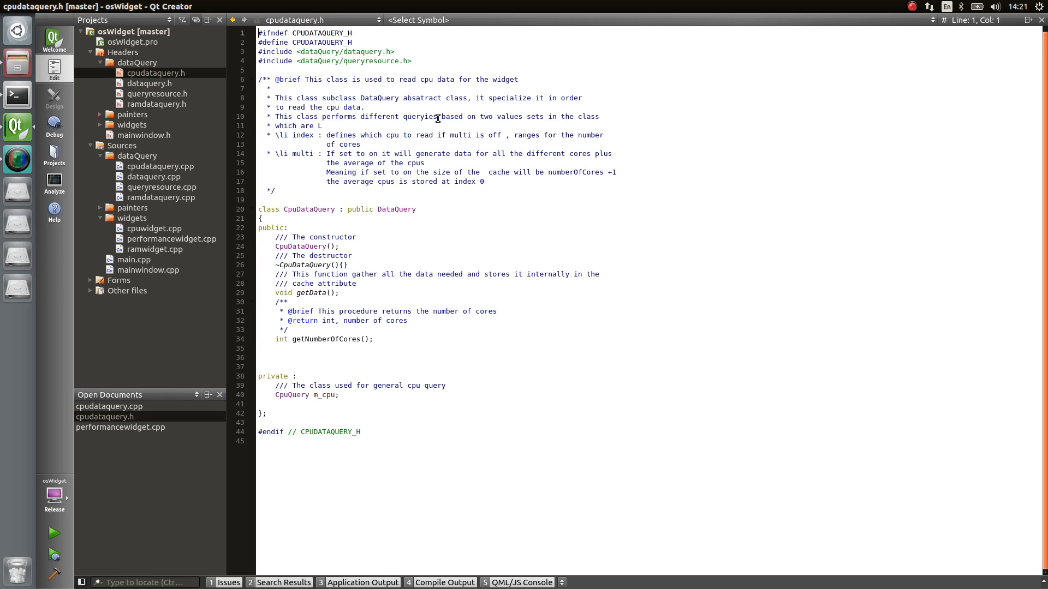
mouse_move(393, 209)
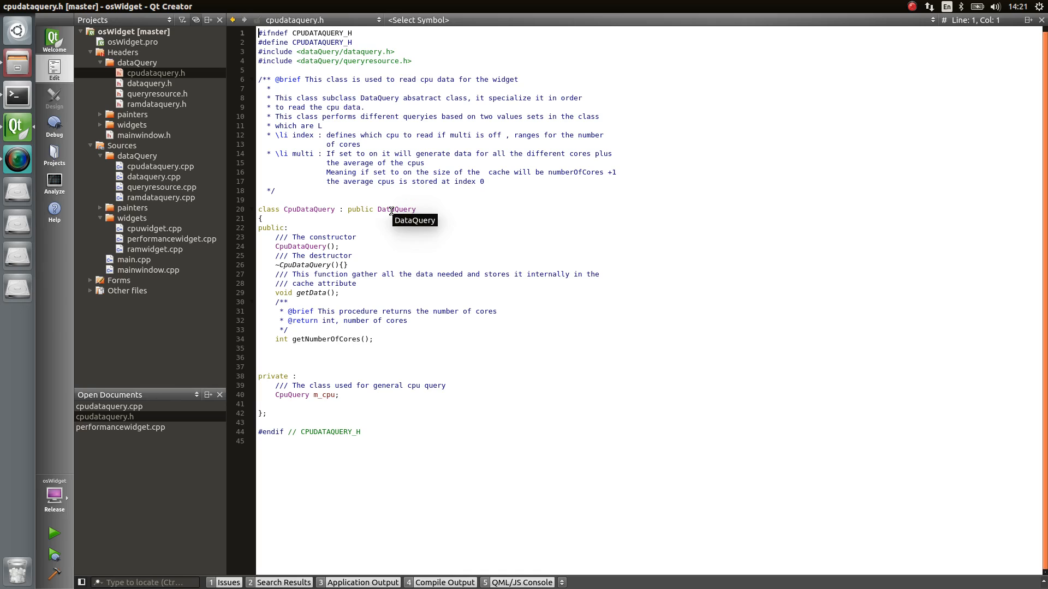
double_click(401, 209)
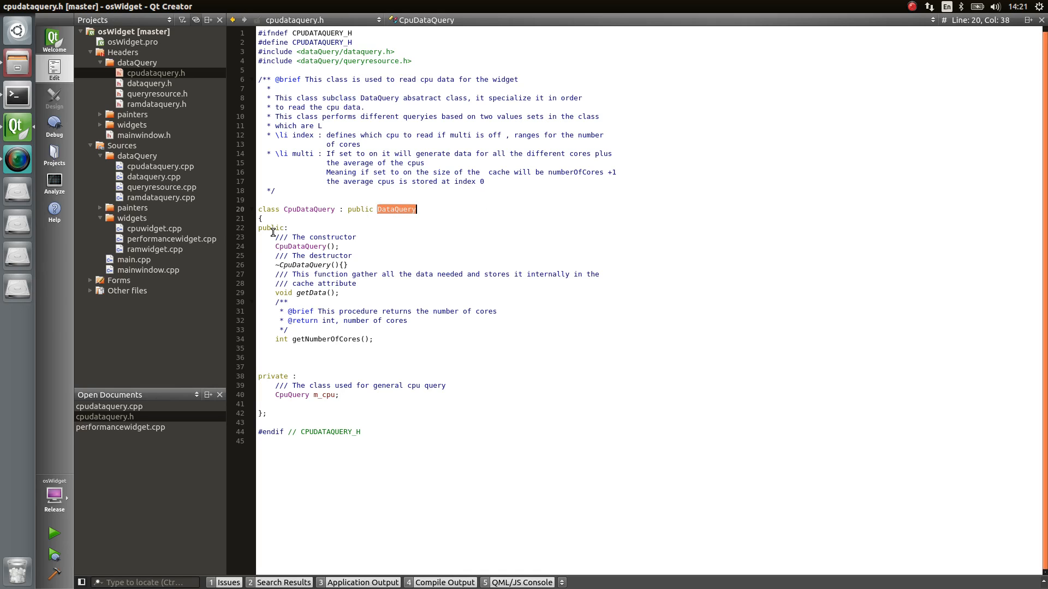
mouse_move(289, 247)
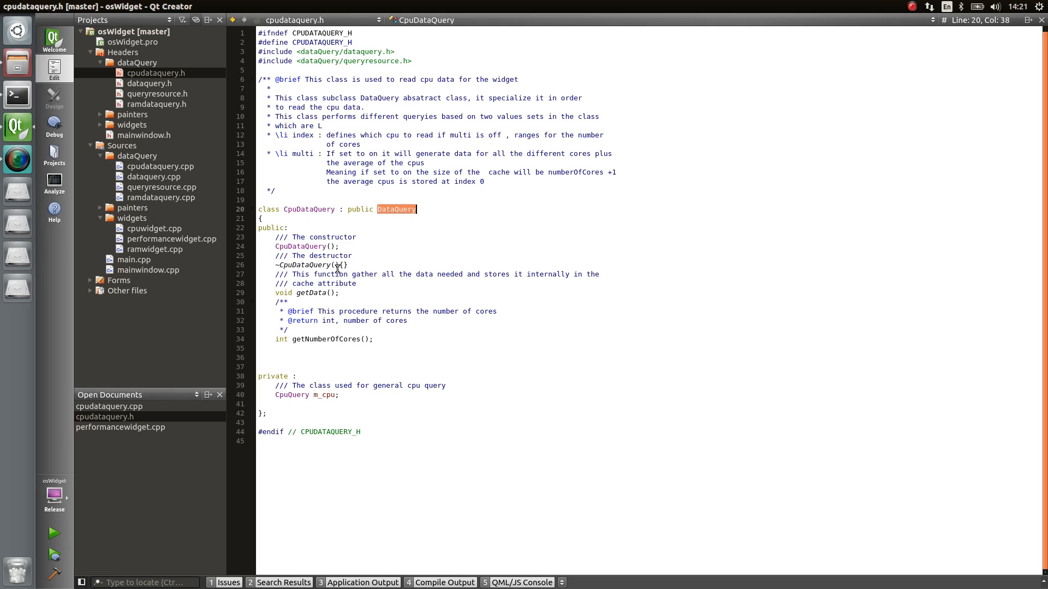
mouse_move(312, 293)
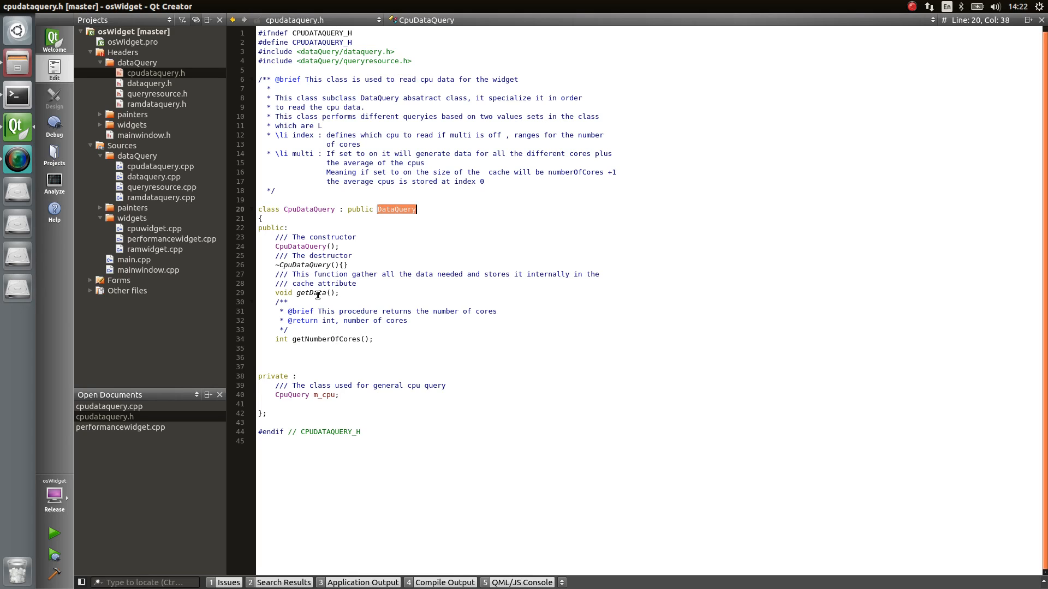
mouse_move(316, 293)
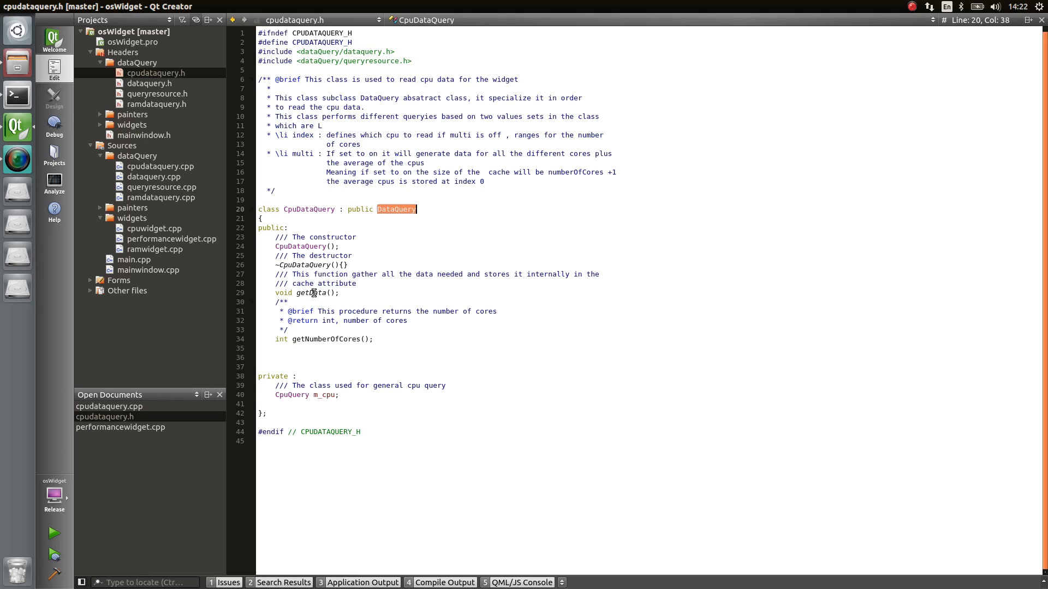
mouse_move(321, 293)
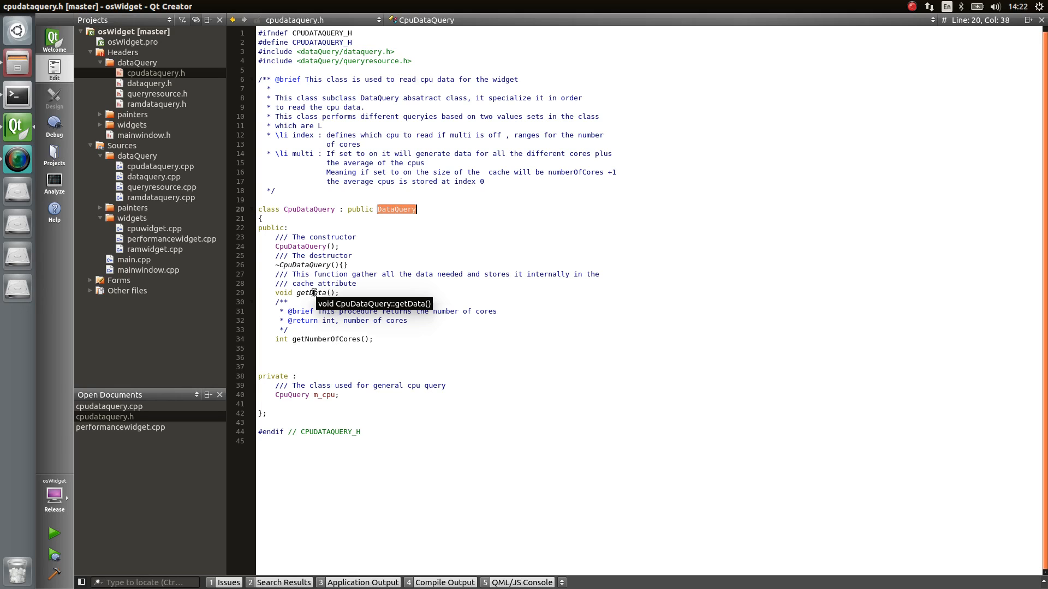
mouse_move(162, 197)
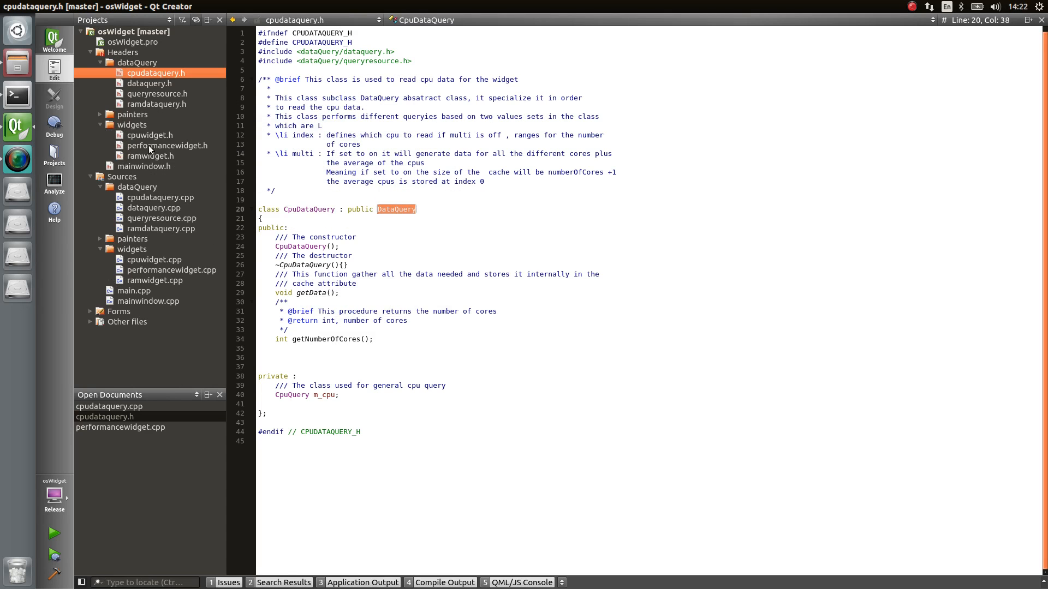
- Open performancewidget.h and scroll through its PerformanceWidget class declaration
click(169, 146)
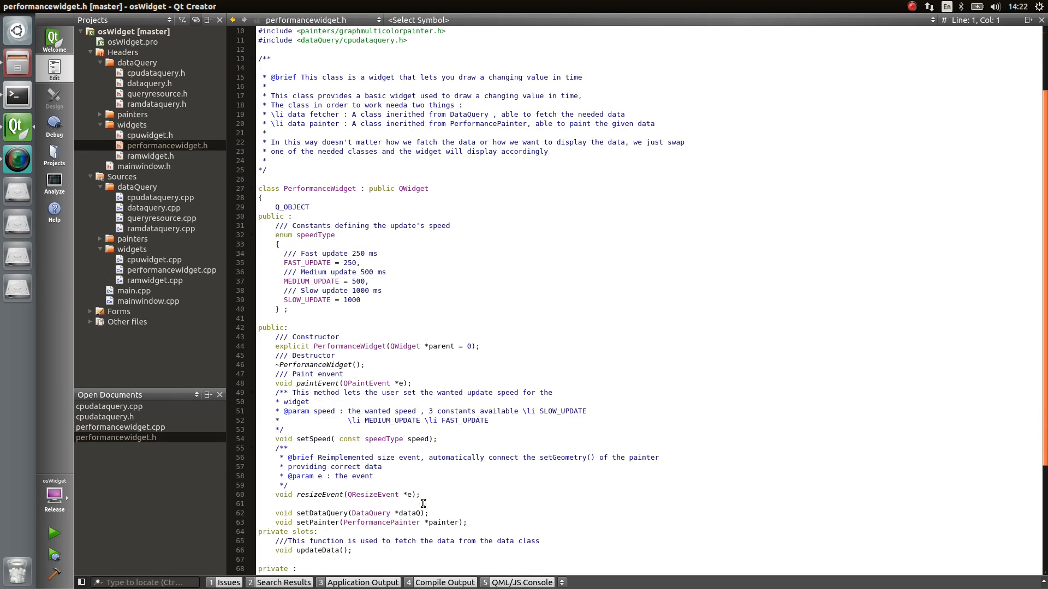
scroll(down, 3)
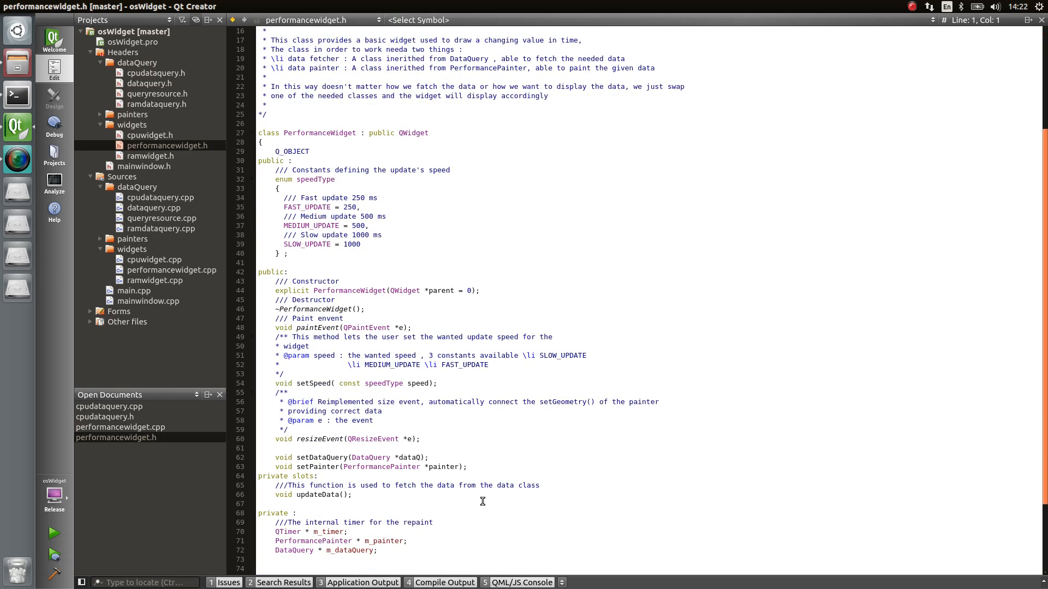
mouse_move(325, 460)
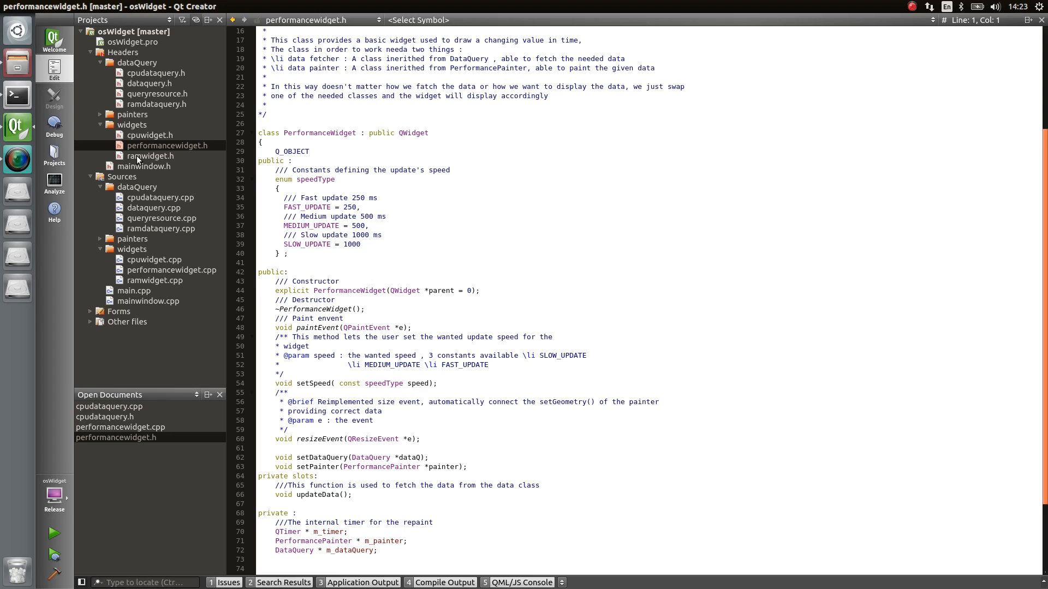
mouse_move(143, 162)
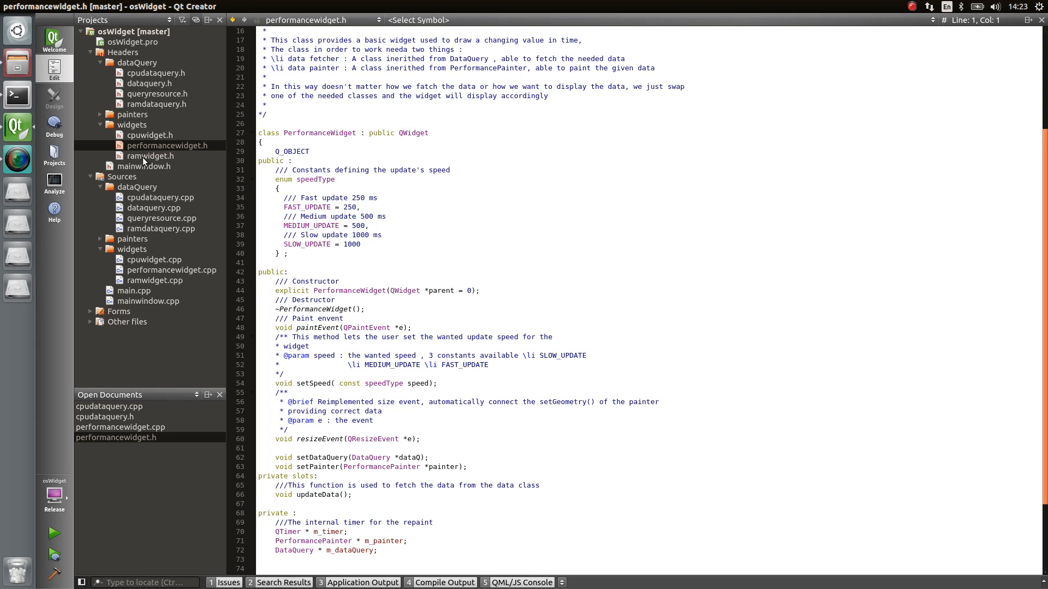
mouse_move(145, 229)
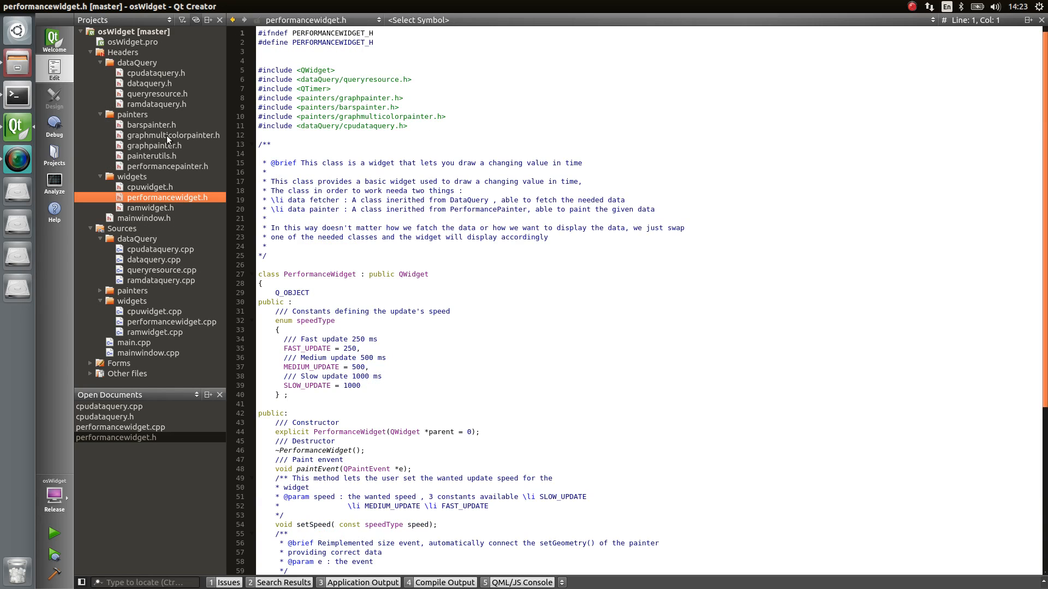
mouse_move(187, 172)
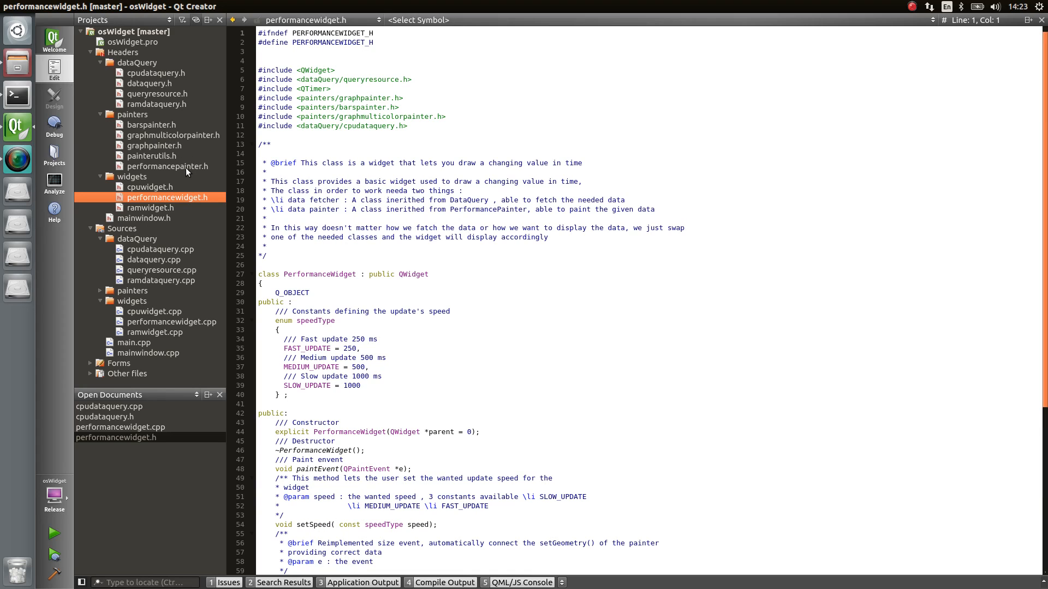
mouse_move(154, 145)
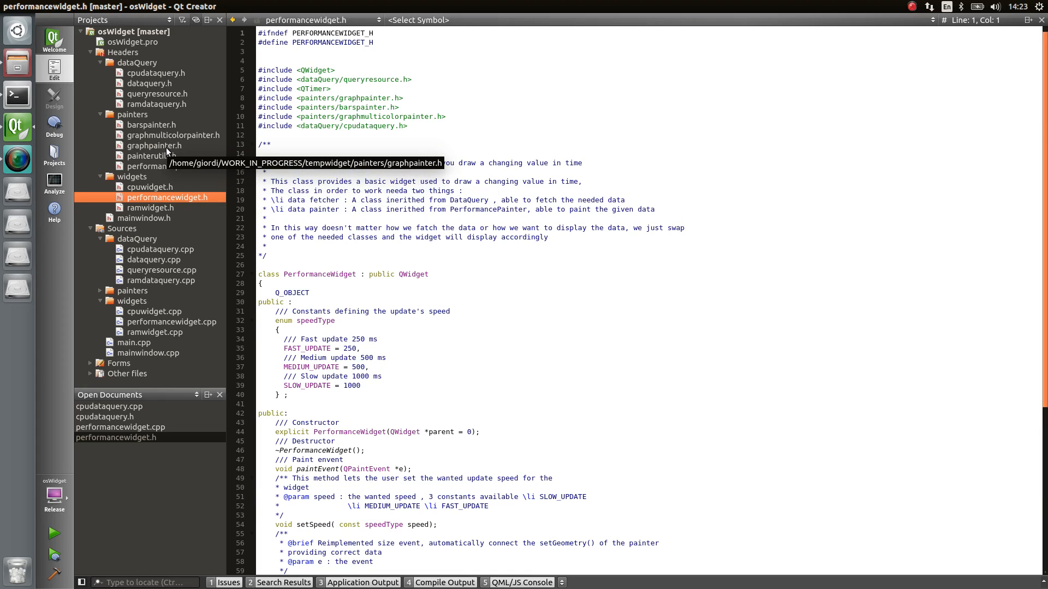
mouse_move(154, 155)
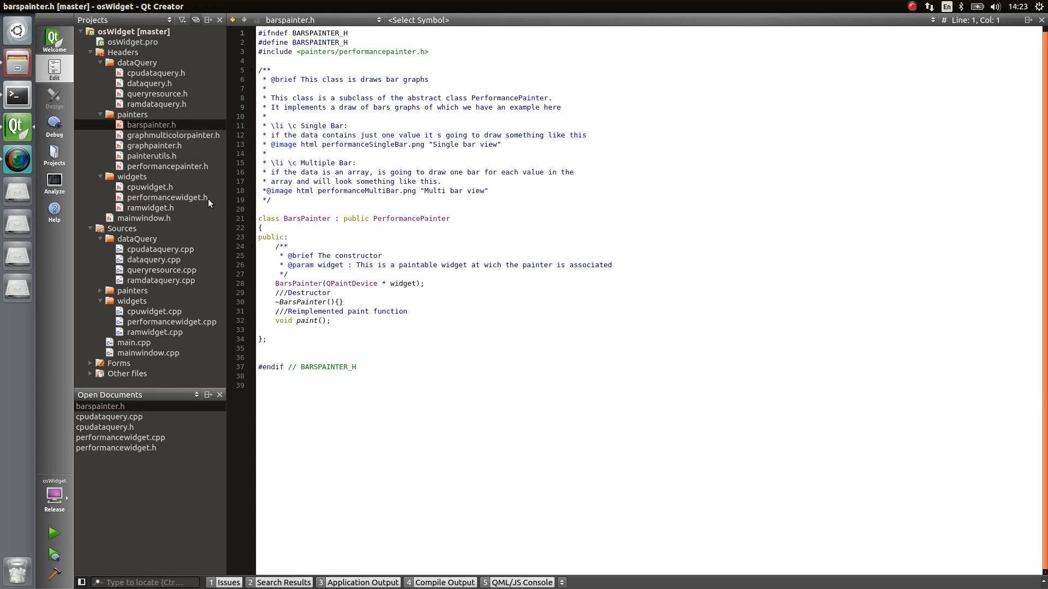
- Build and run the CPU widget demo again, showing 10% load
click(53, 532)
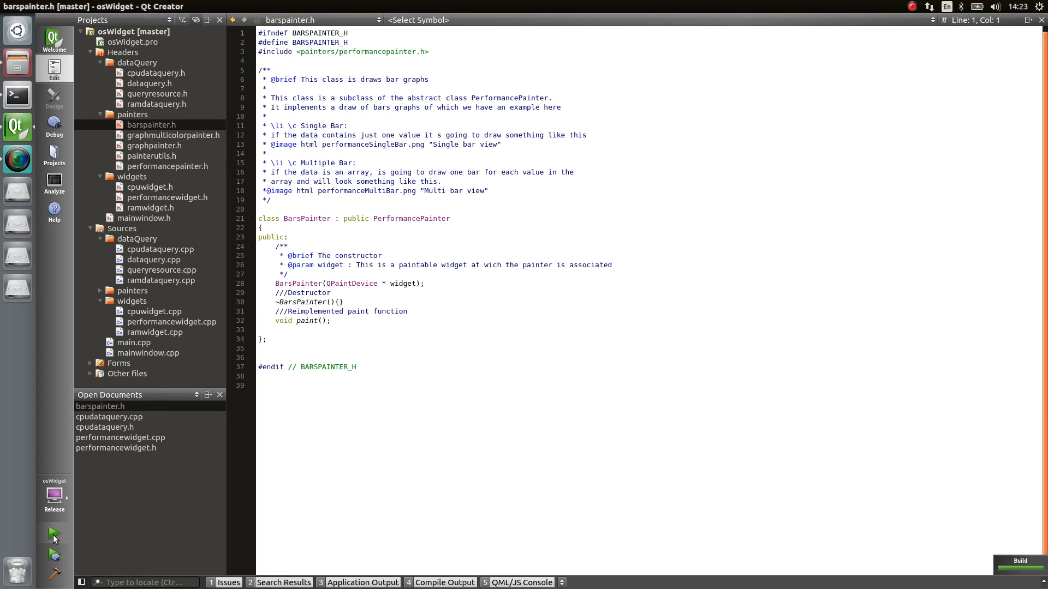
click(53, 533)
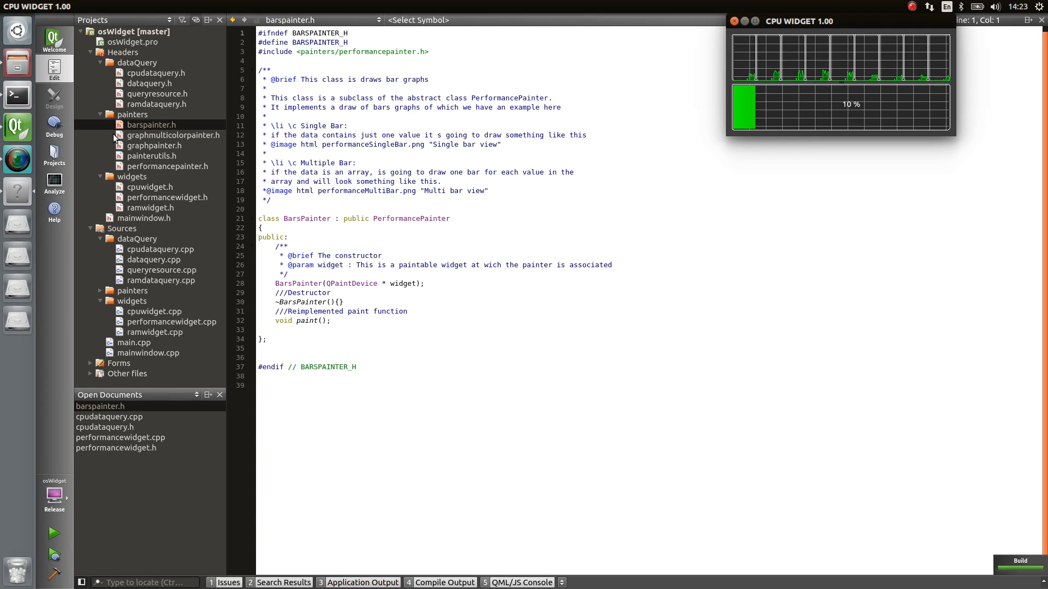
mouse_move(159, 146)
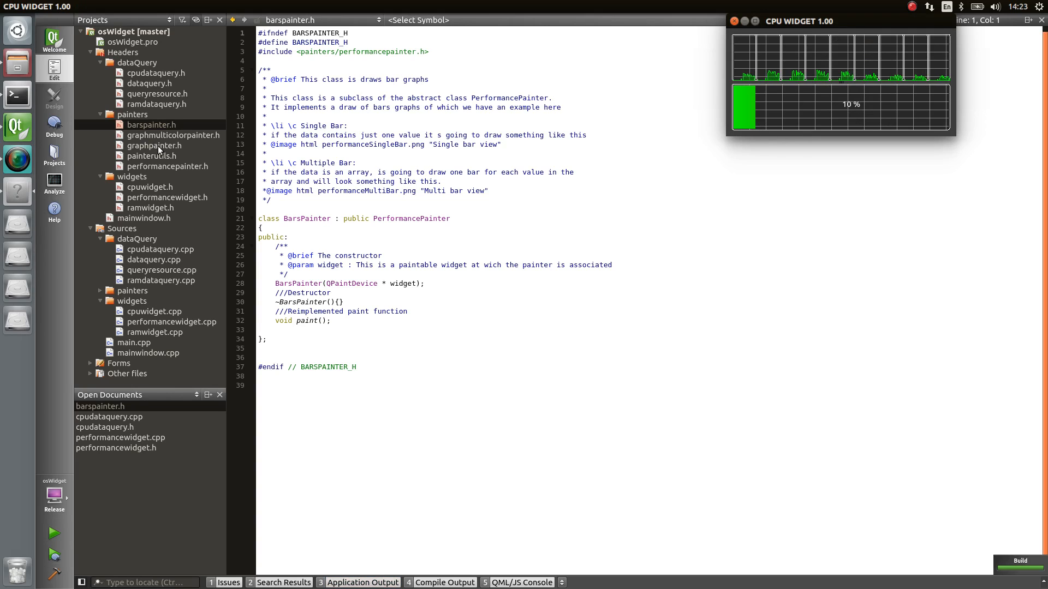
- Open graphpainter.h with the GraphPainter class, then trigger Run once more
click(154, 146)
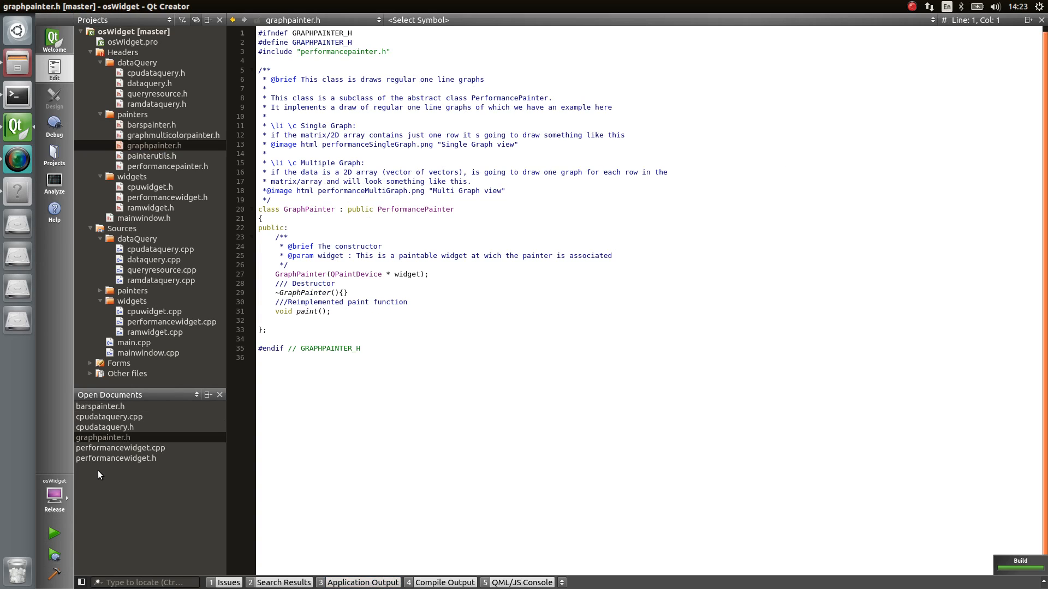
mouse_move(22, 194)
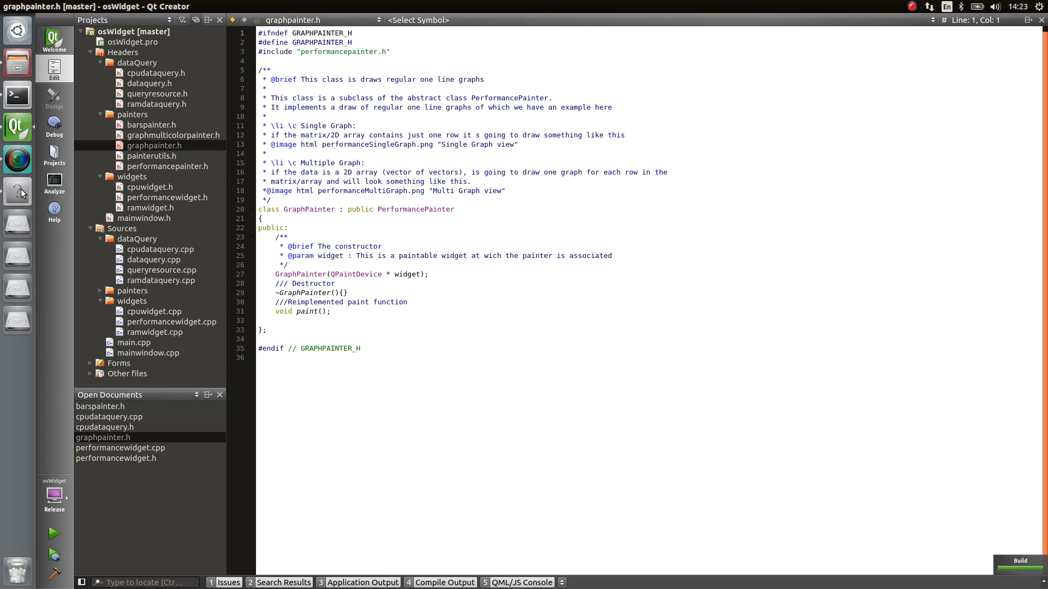
click(53, 533)
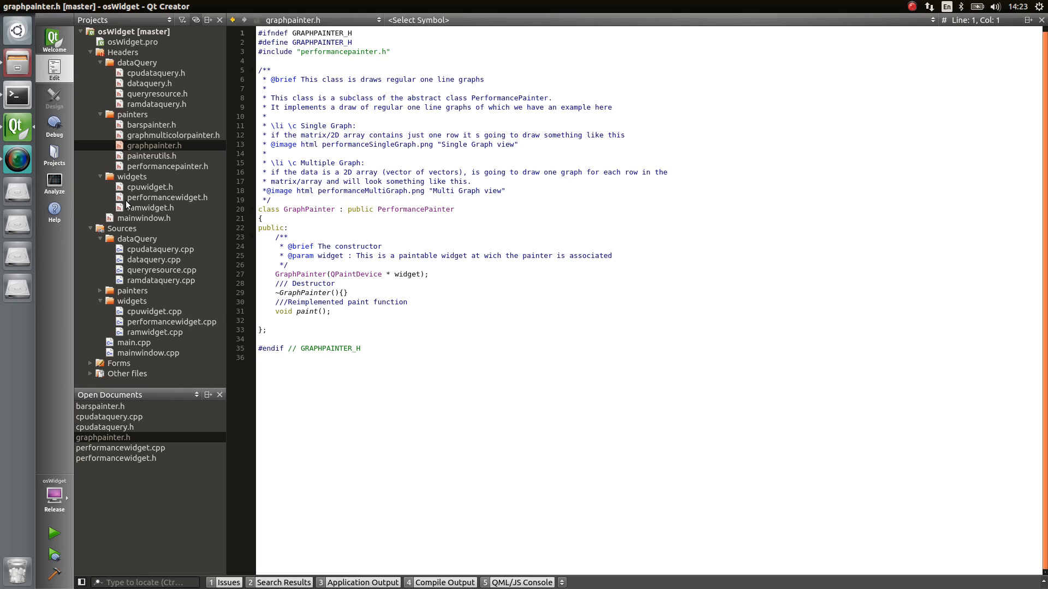
mouse_move(150, 208)
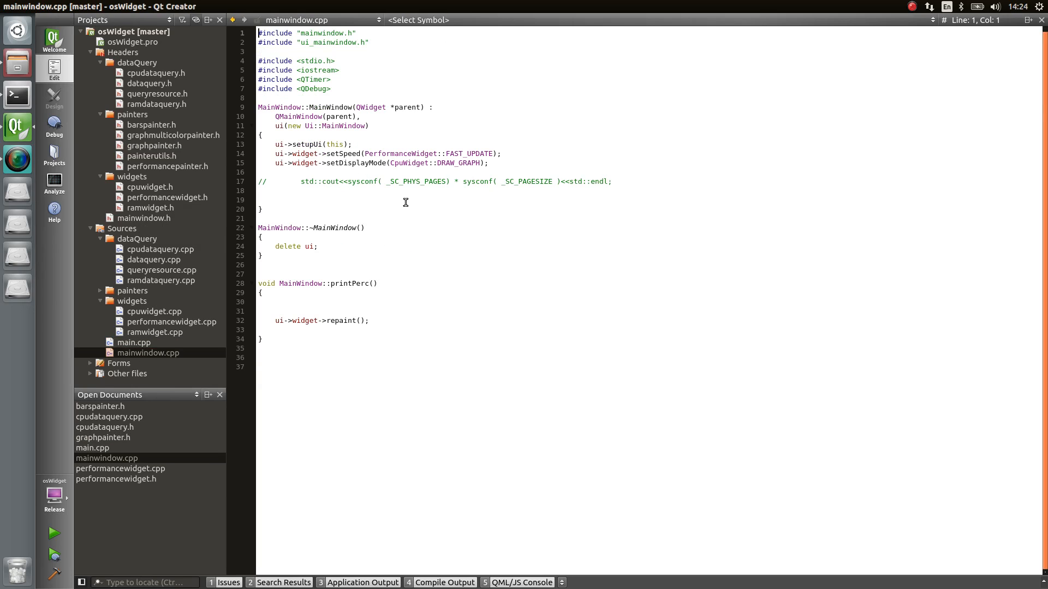
mouse_move(375, 172)
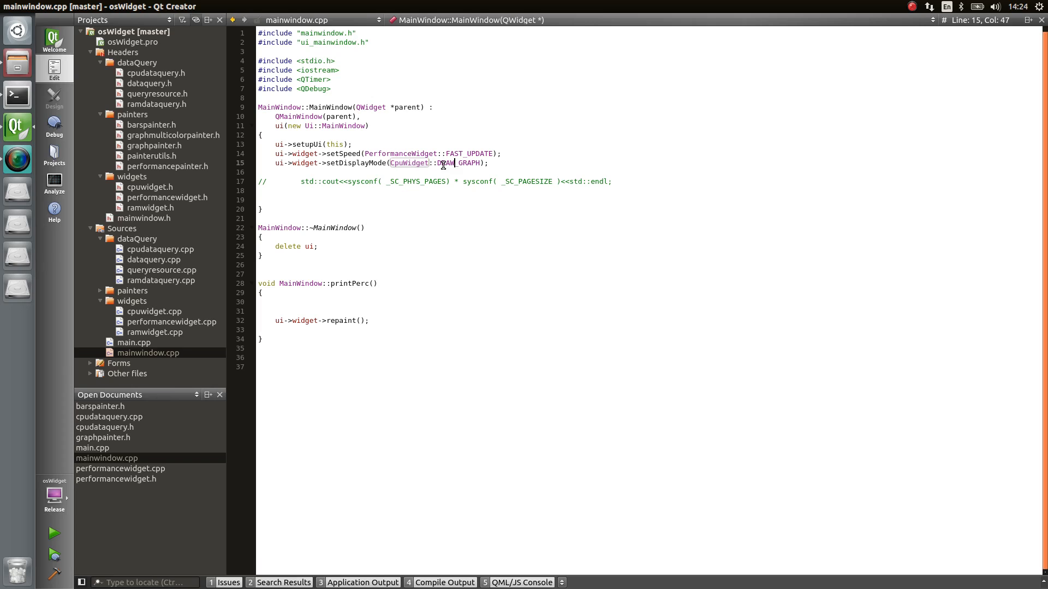
- Replace GRAPH with BARS in CpuWidget::DRAW_GRAPH on line 15 and save mainwindow.cpp
click(457, 164)
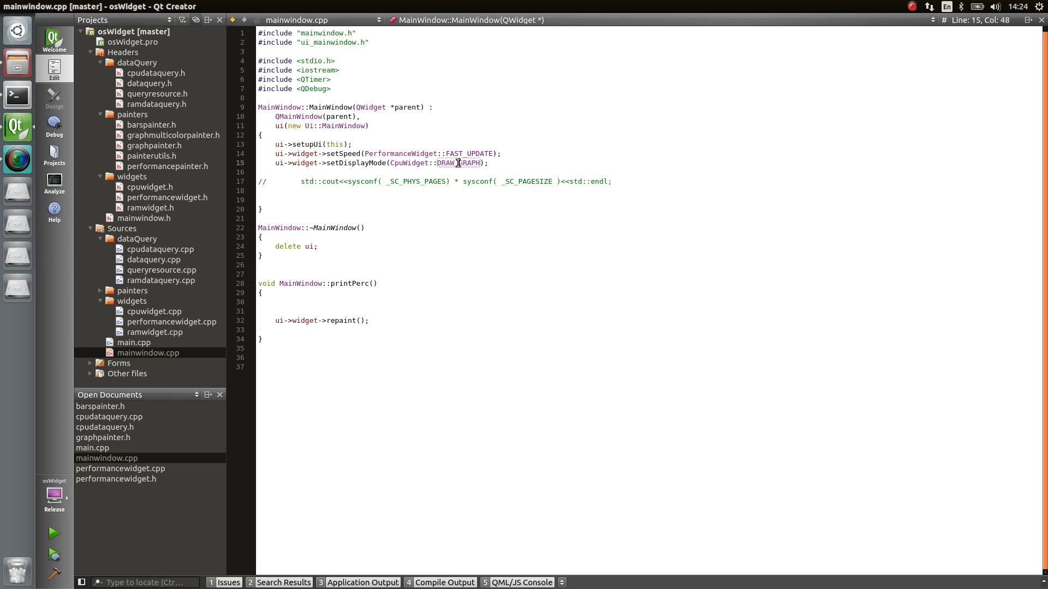
double_click(470, 163)
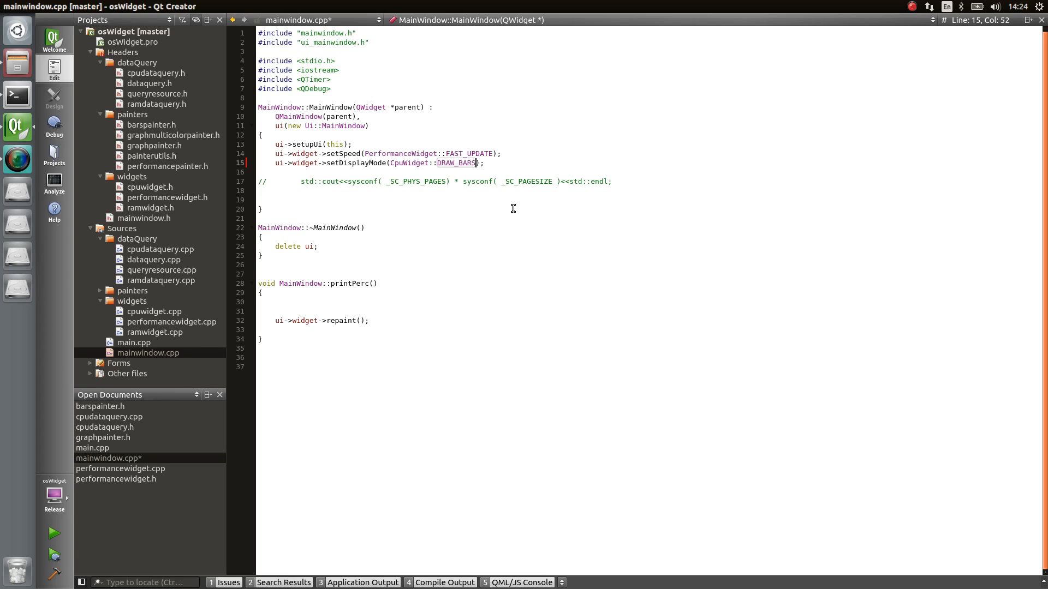
key(ctrl+s)
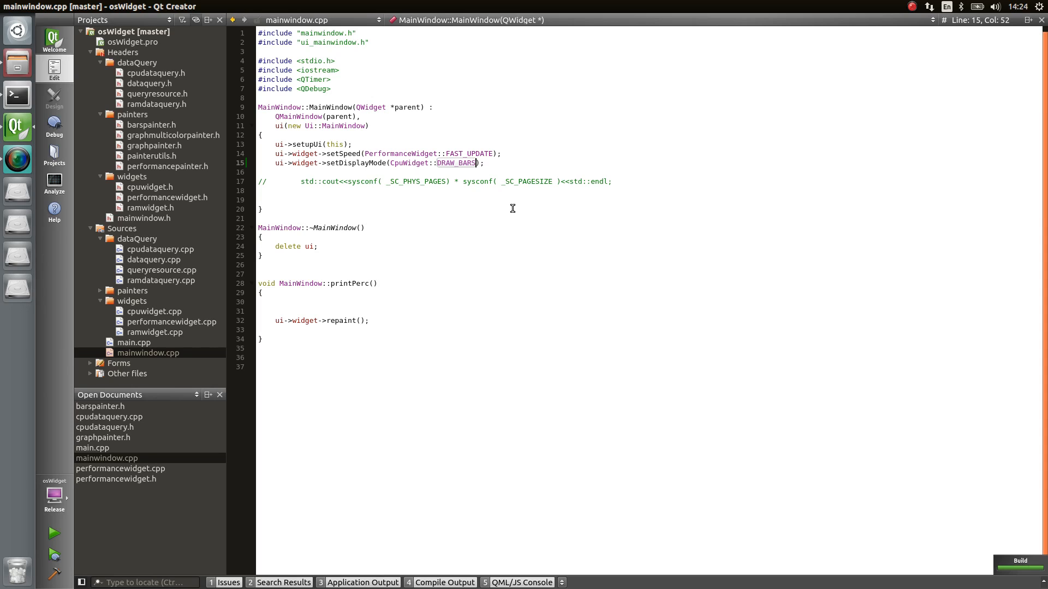
mouse_move(59, 536)
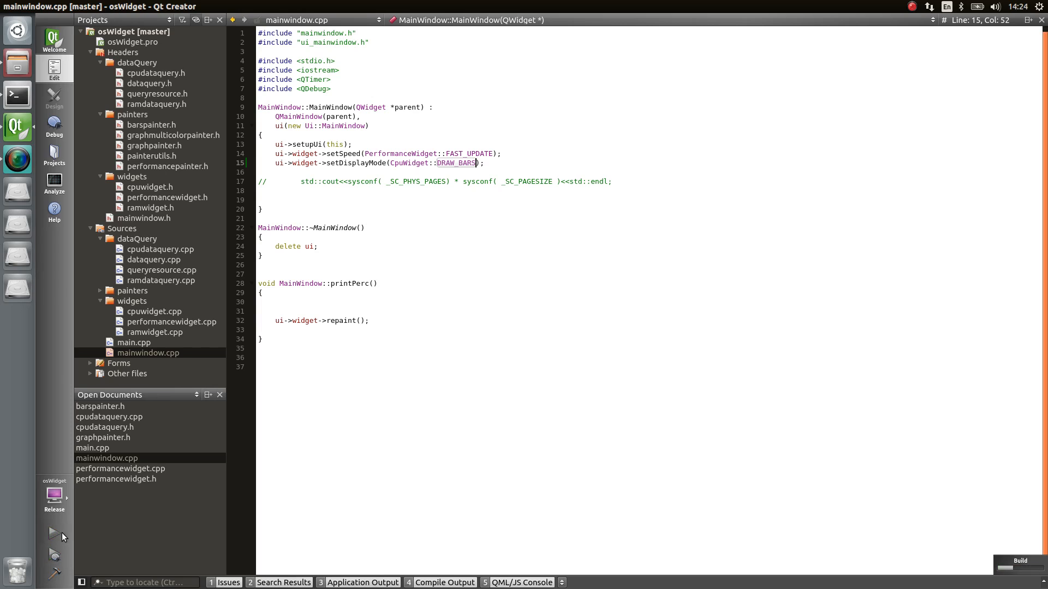
- Rebuild and run so per-core load and the 10% total show as bars
click(53, 533)
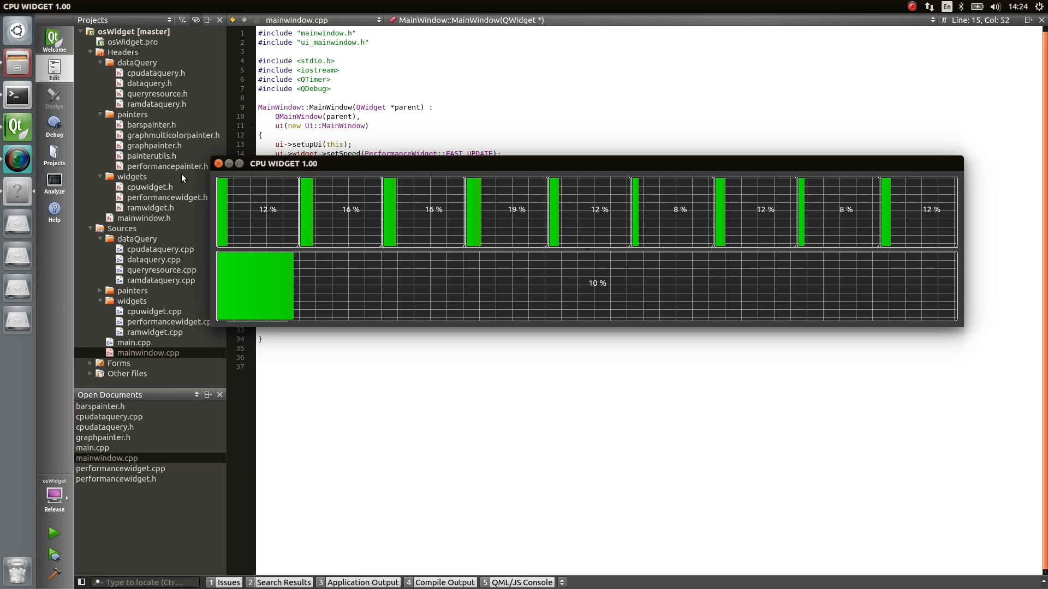
- Close the bar-graph demo and point out the DRAW_BARS and FAST_UPDATE lines
click(218, 164)
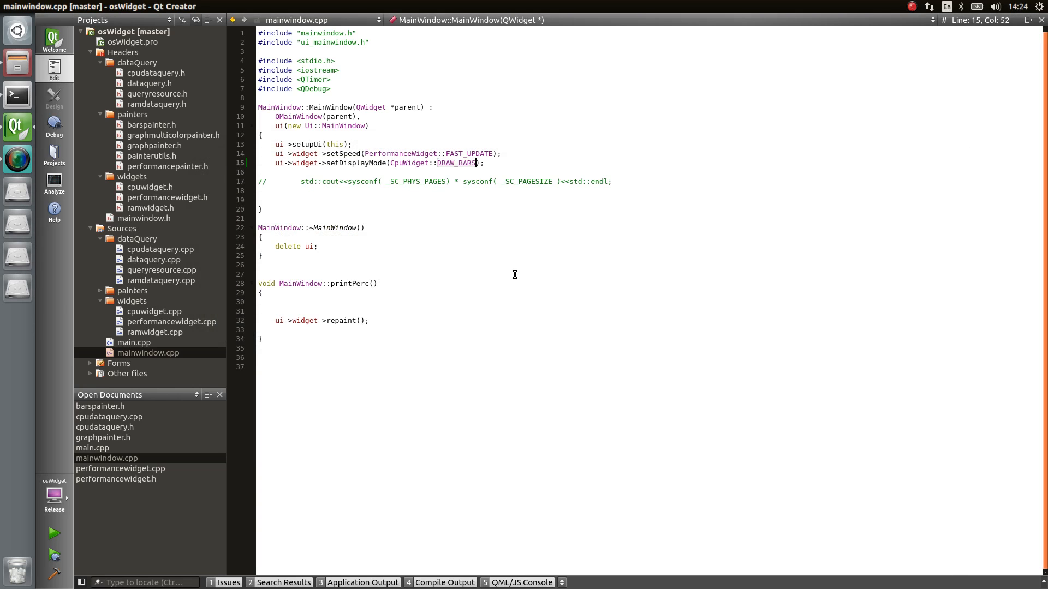
mouse_move(495, 173)
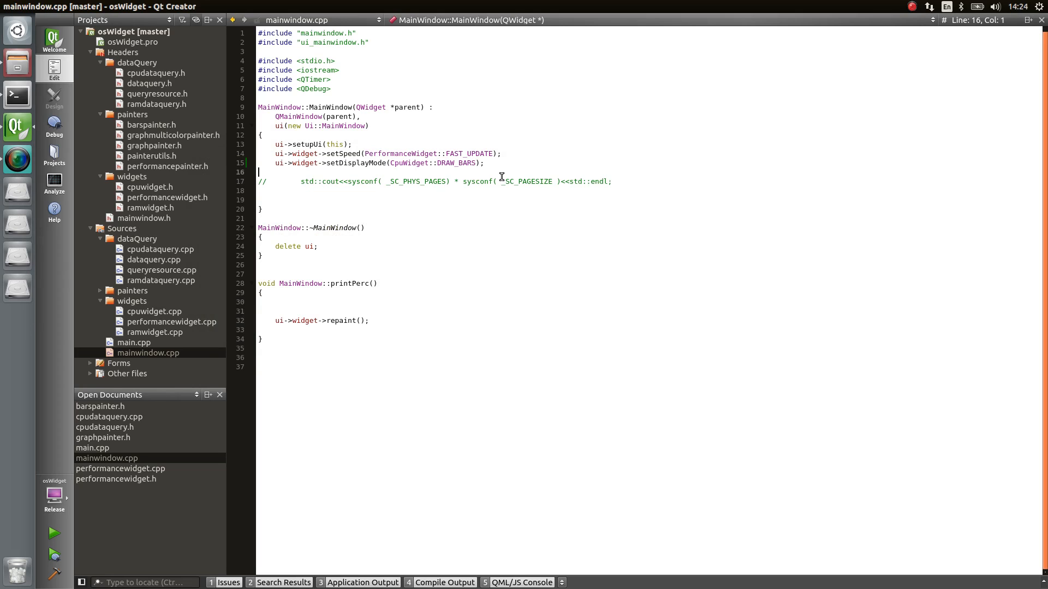
mouse_move(297, 160)
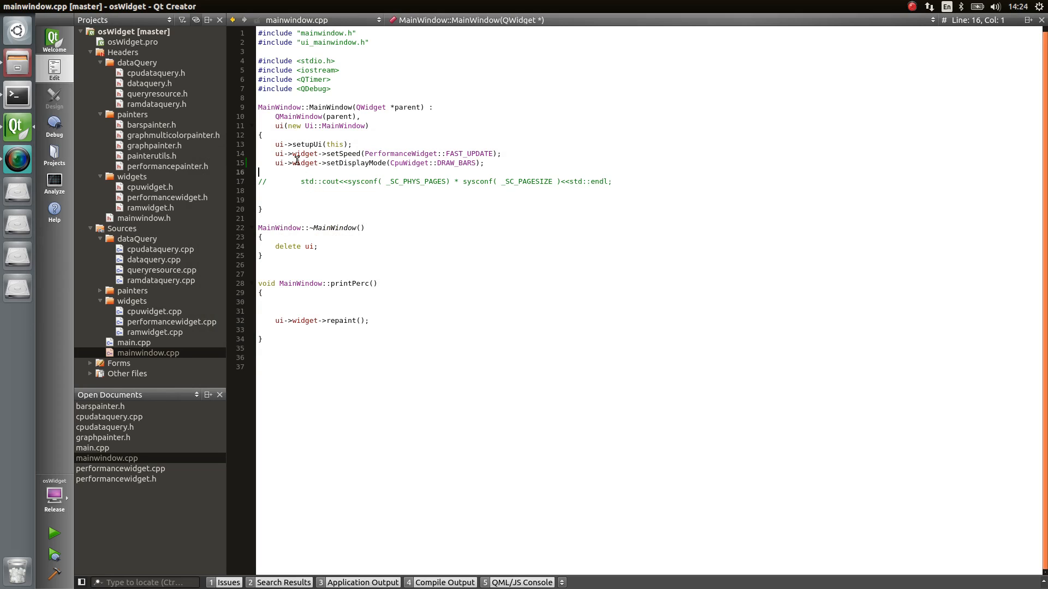
mouse_move(514, 170)
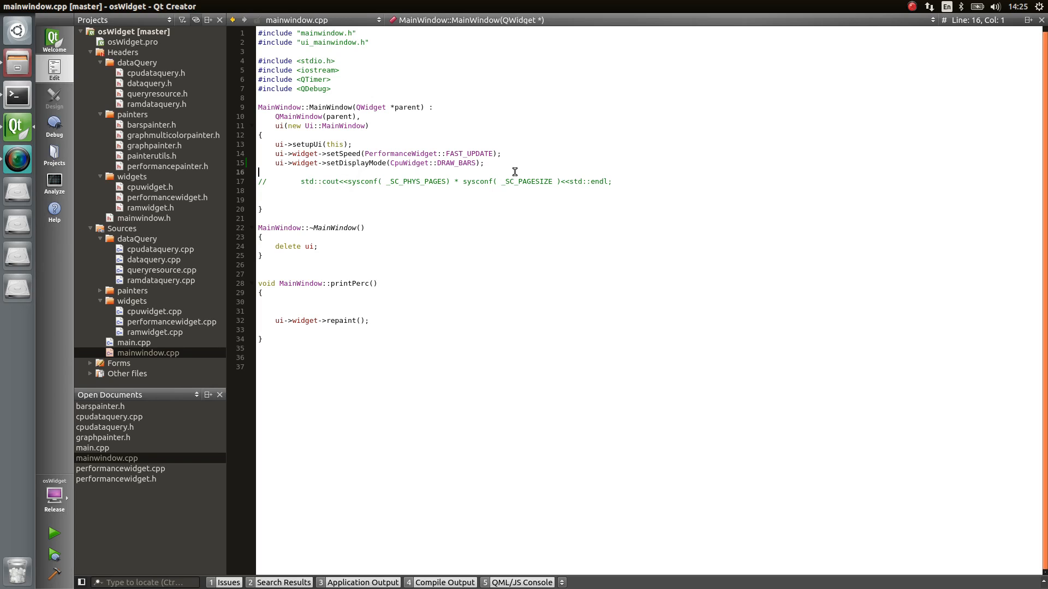
mouse_move(504, 166)
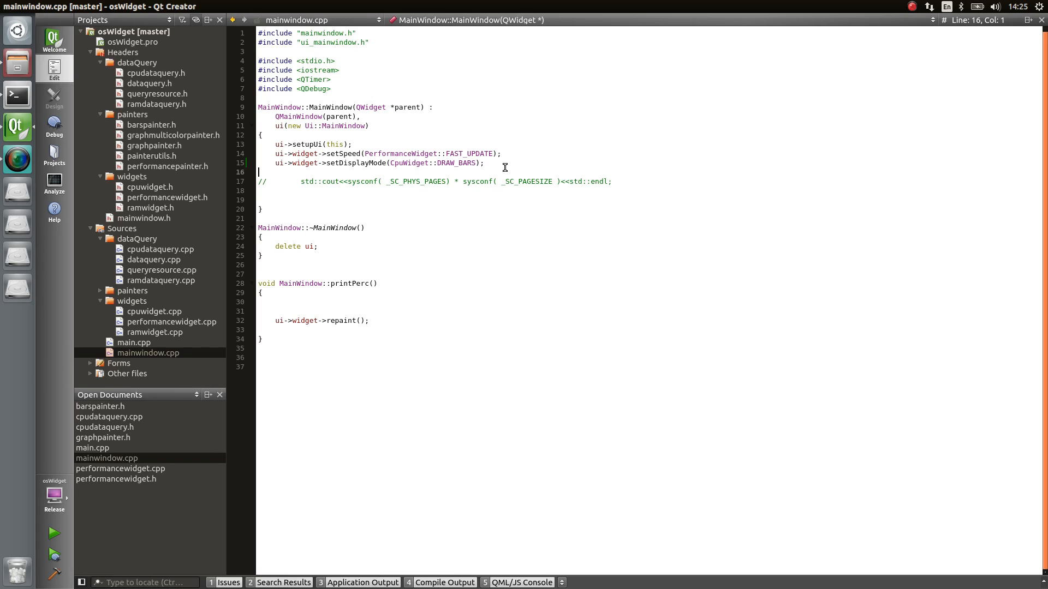
click(485, 163)
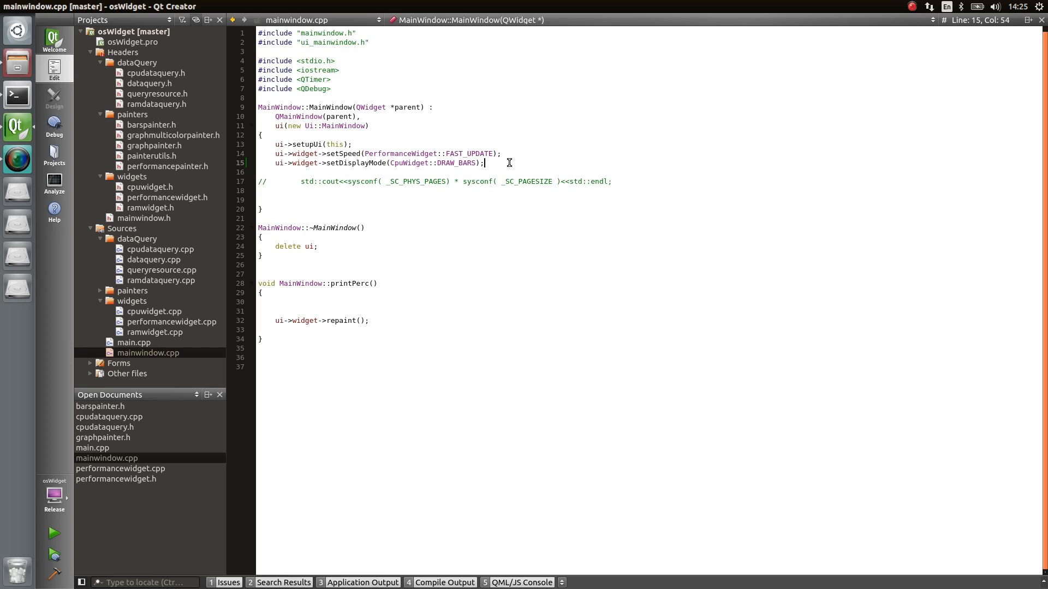
click(502, 153)
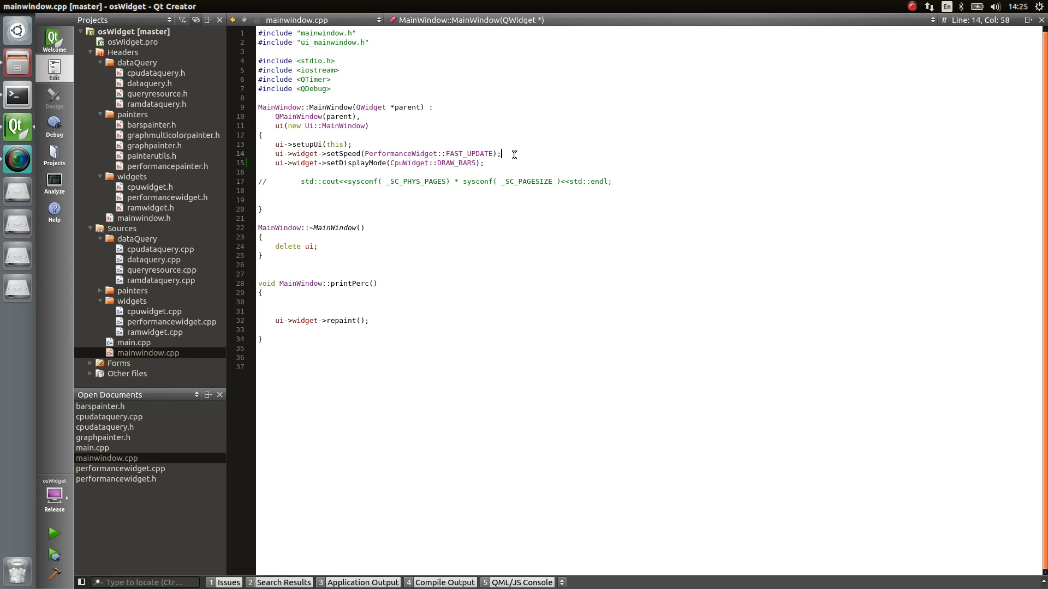
mouse_move(512, 163)
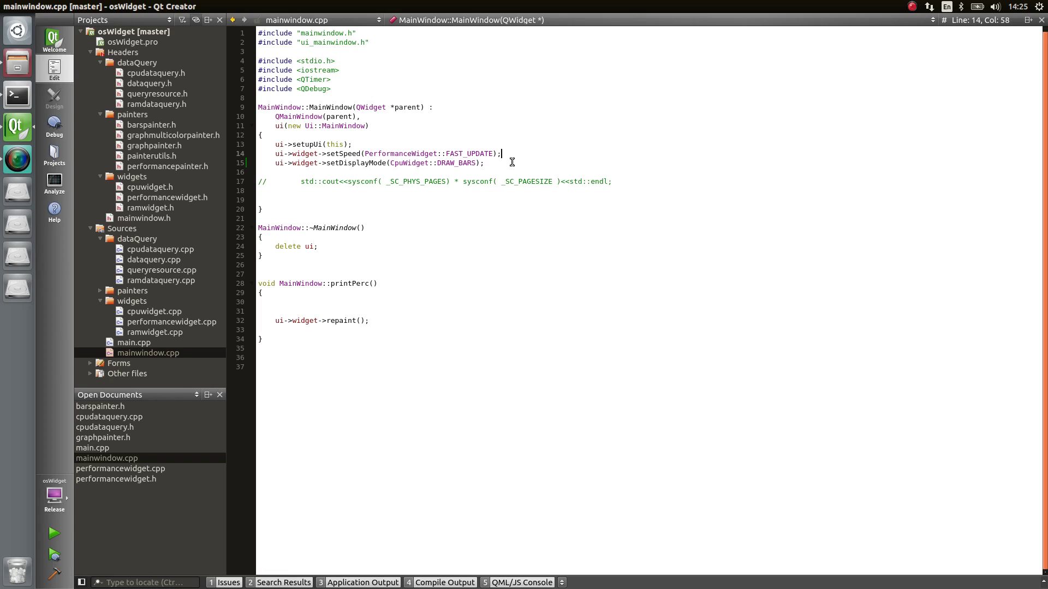
click(484, 164)
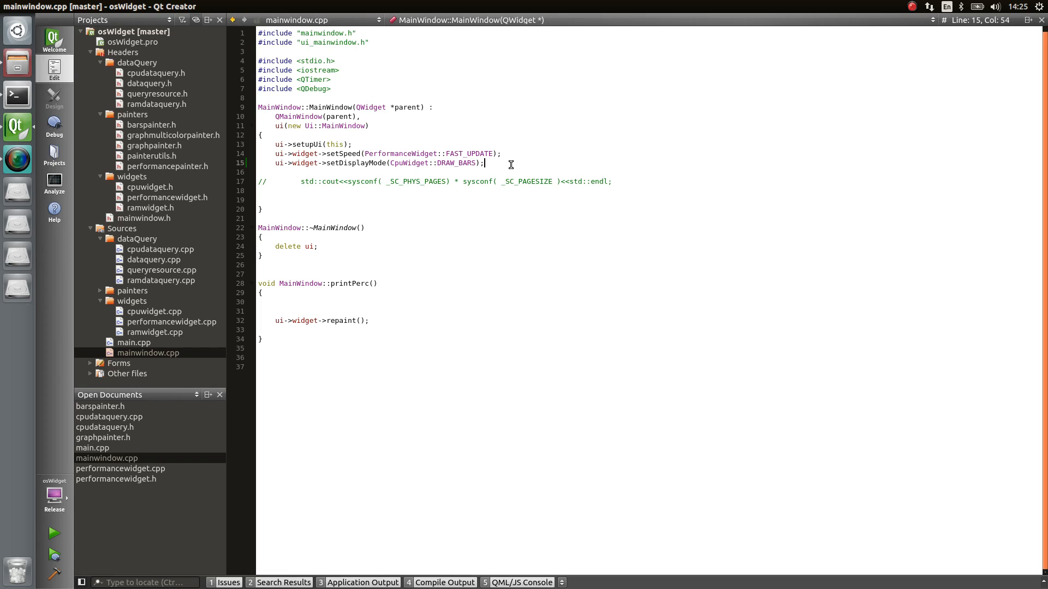